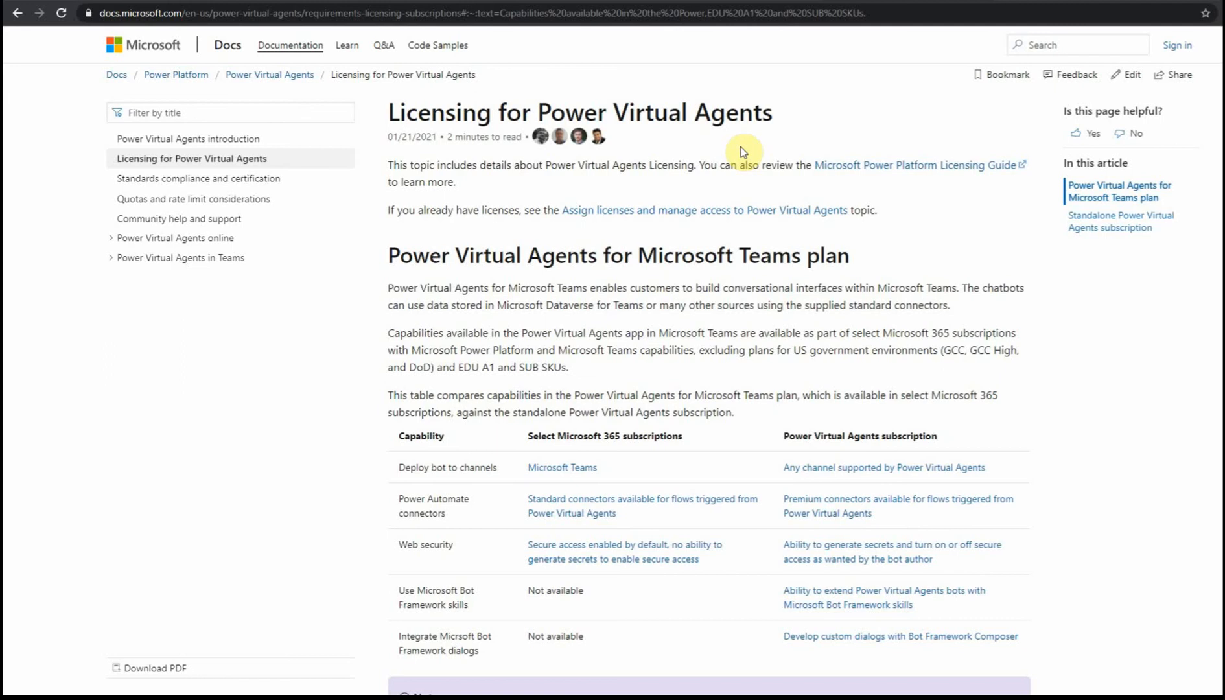
# Browse the Power Virtual Agents home page, then review Billing > Your products listing the Viral Trial.
pyautogui.scroll(-3)
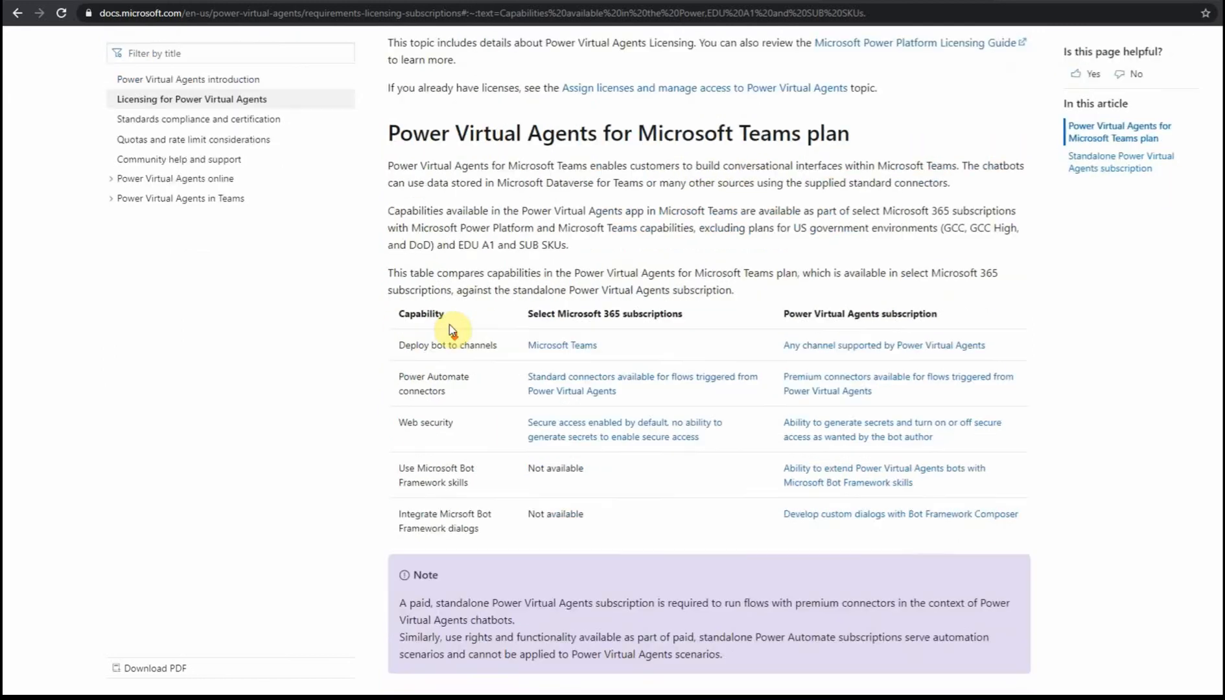
pyautogui.scroll(-3)
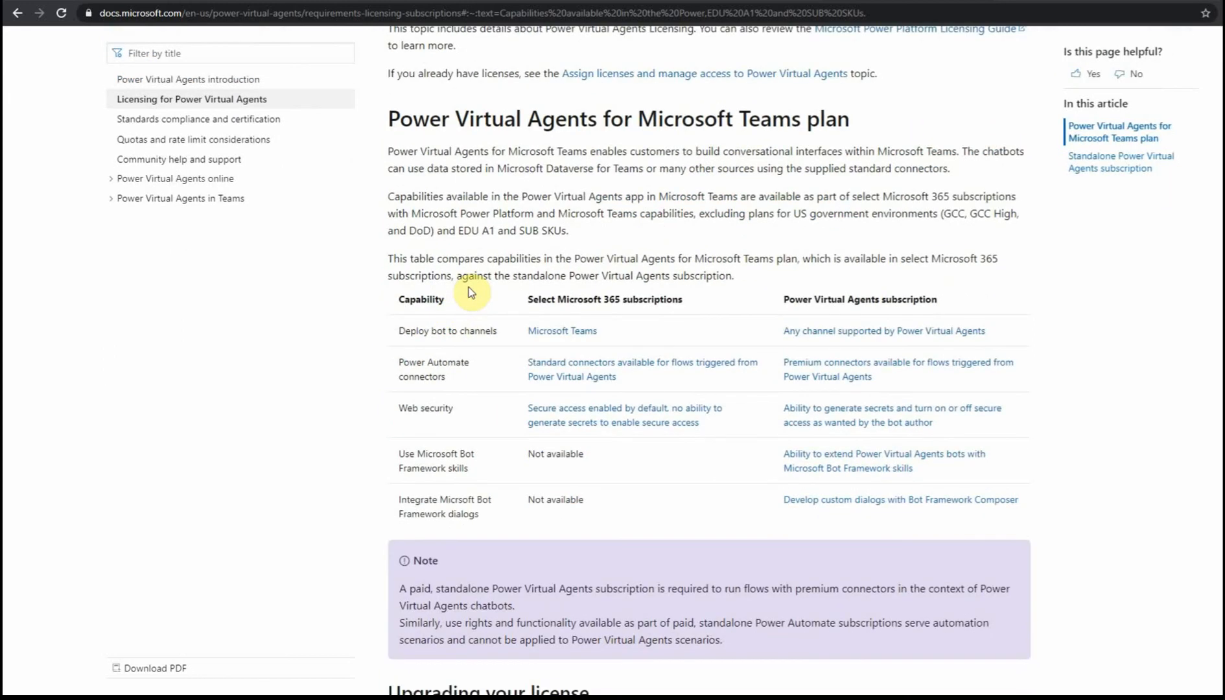
pyautogui.moveTo(793, 300)
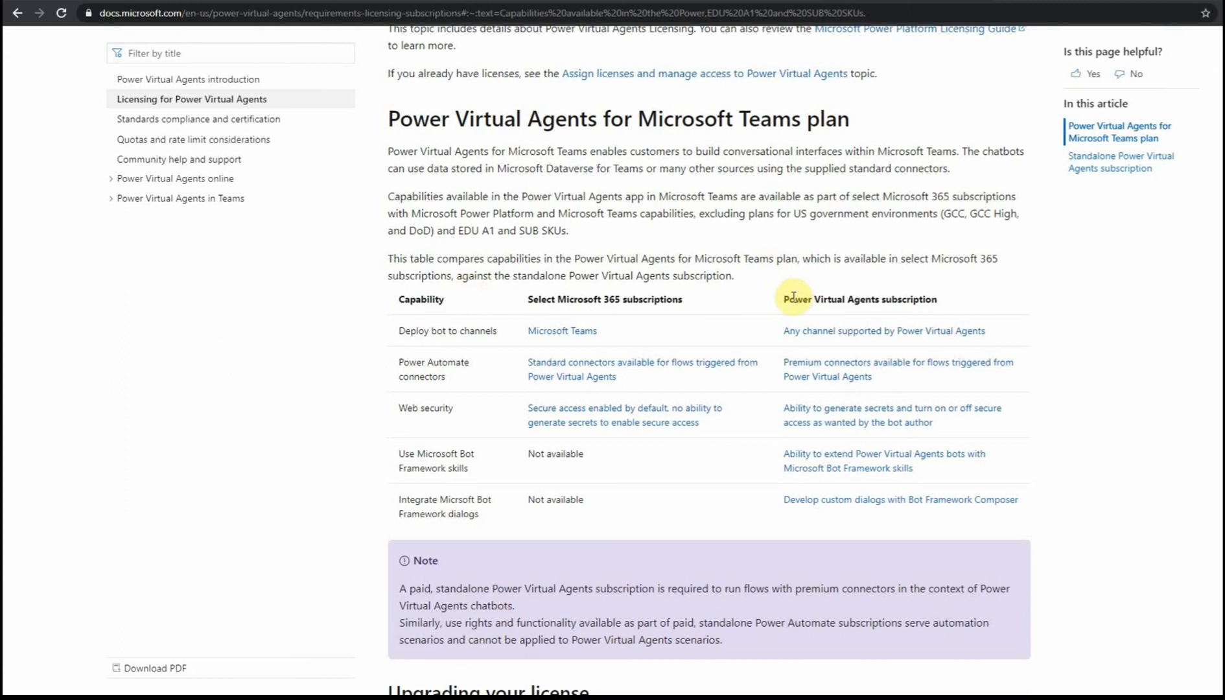
pyautogui.doubleClick(796, 299)
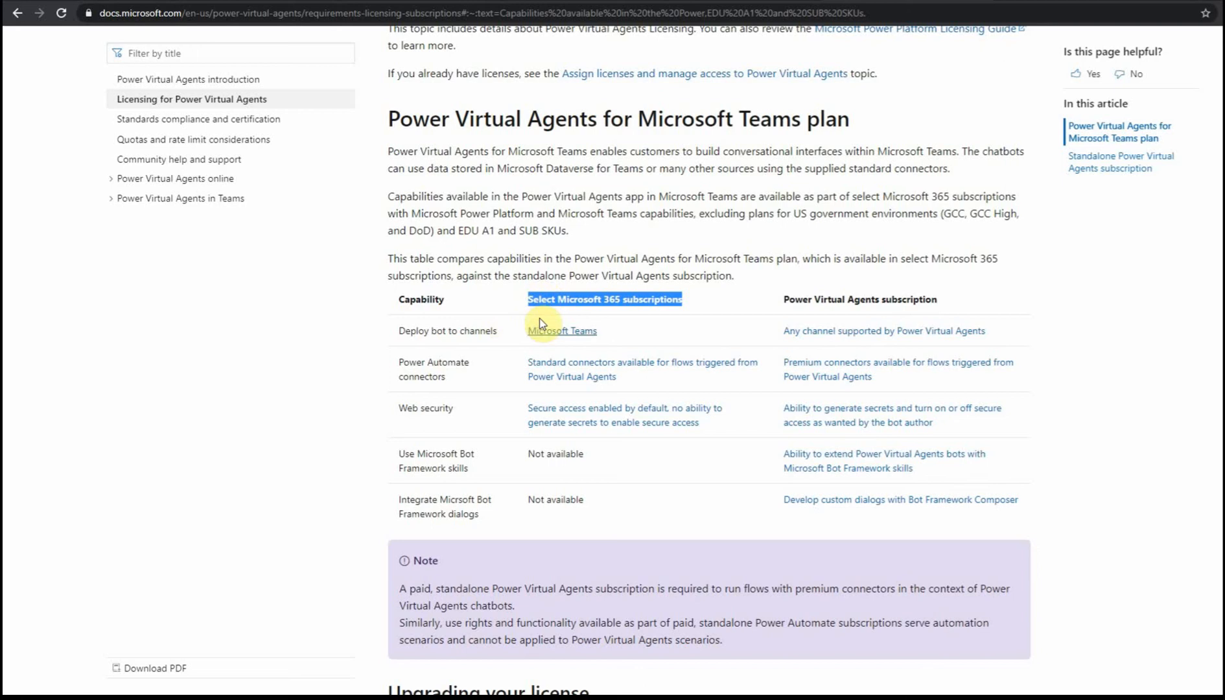
pyautogui.moveTo(523, 348)
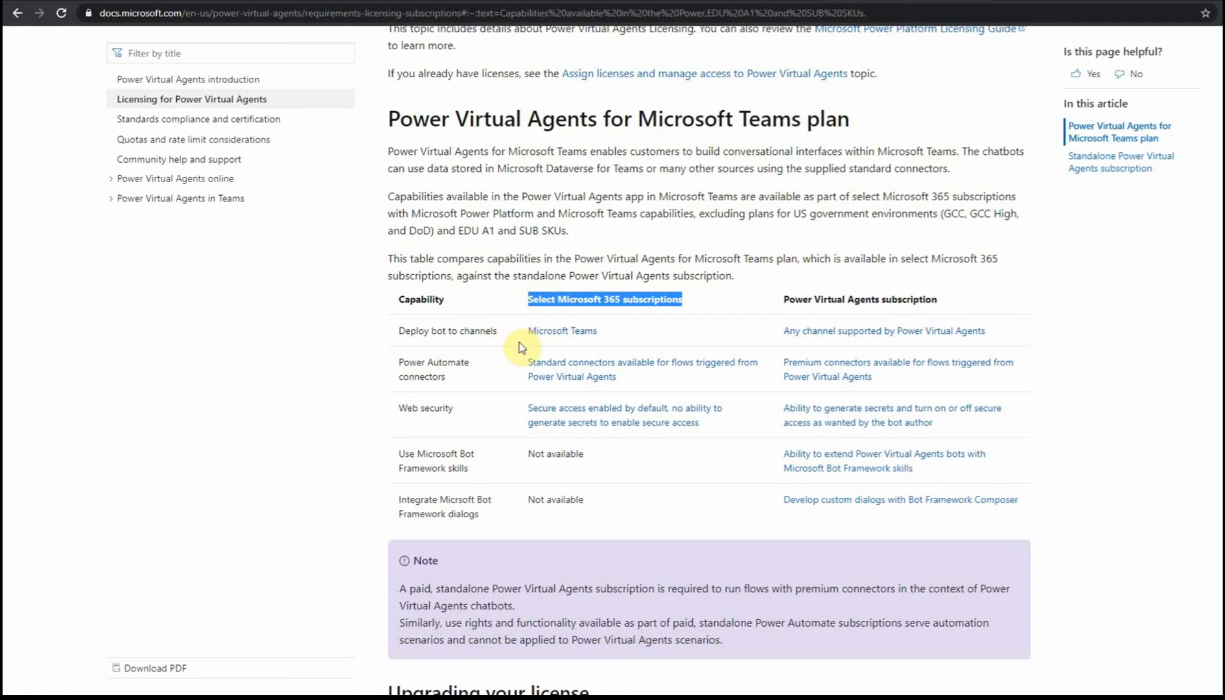
pyautogui.moveTo(694, 288)
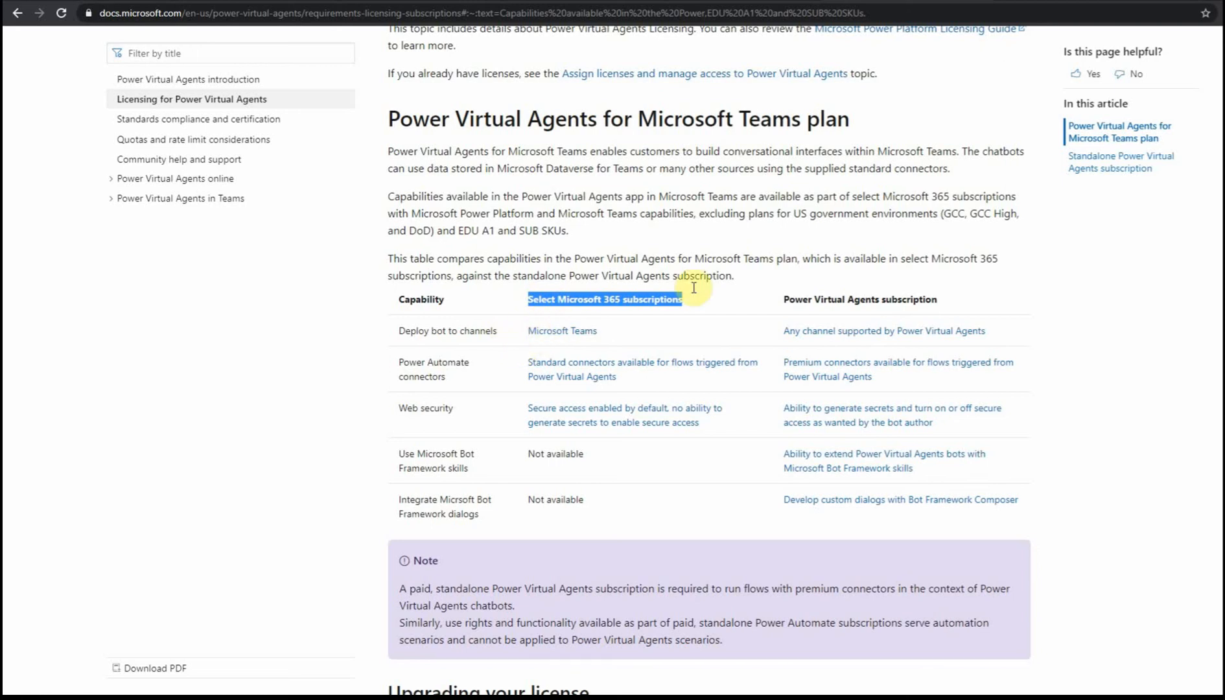
pyautogui.moveTo(721, 292)
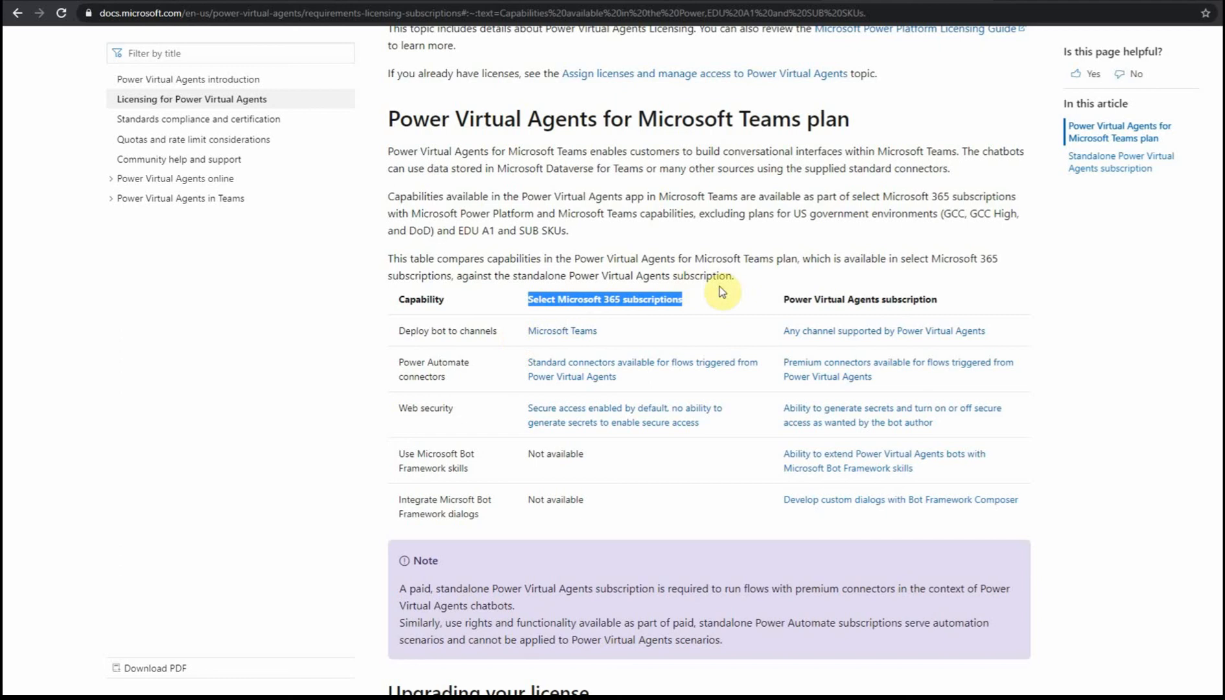
pyautogui.moveTo(561, 331)
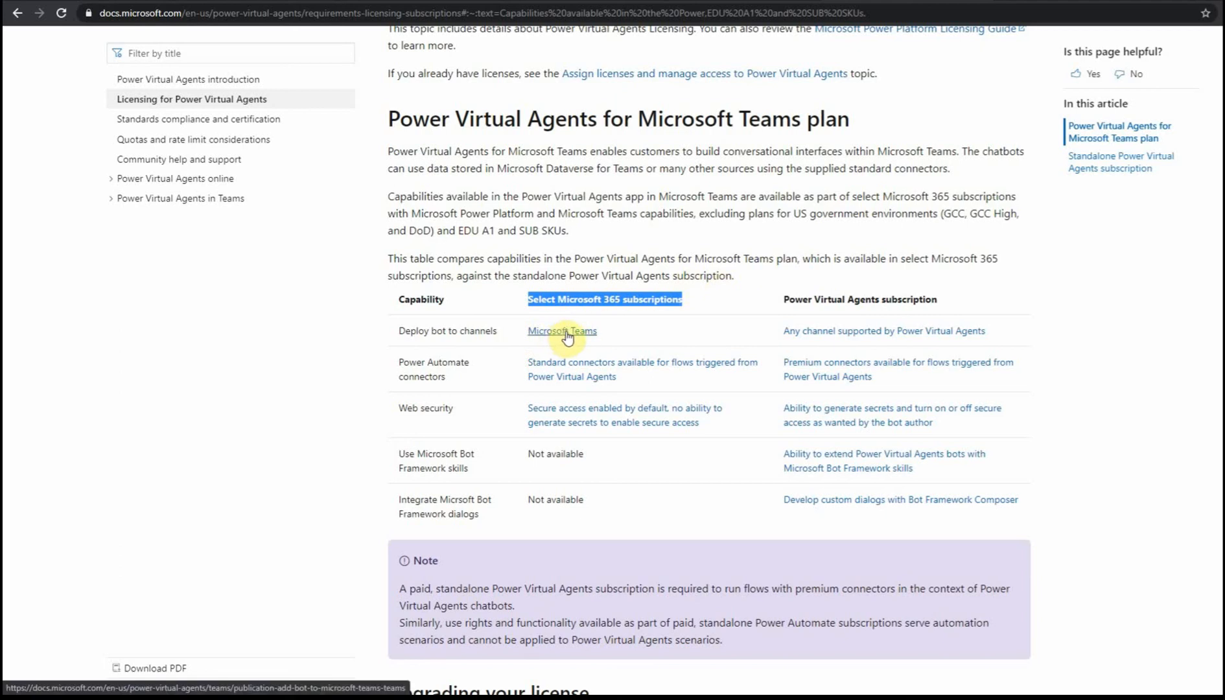
pyautogui.moveTo(602, 328)
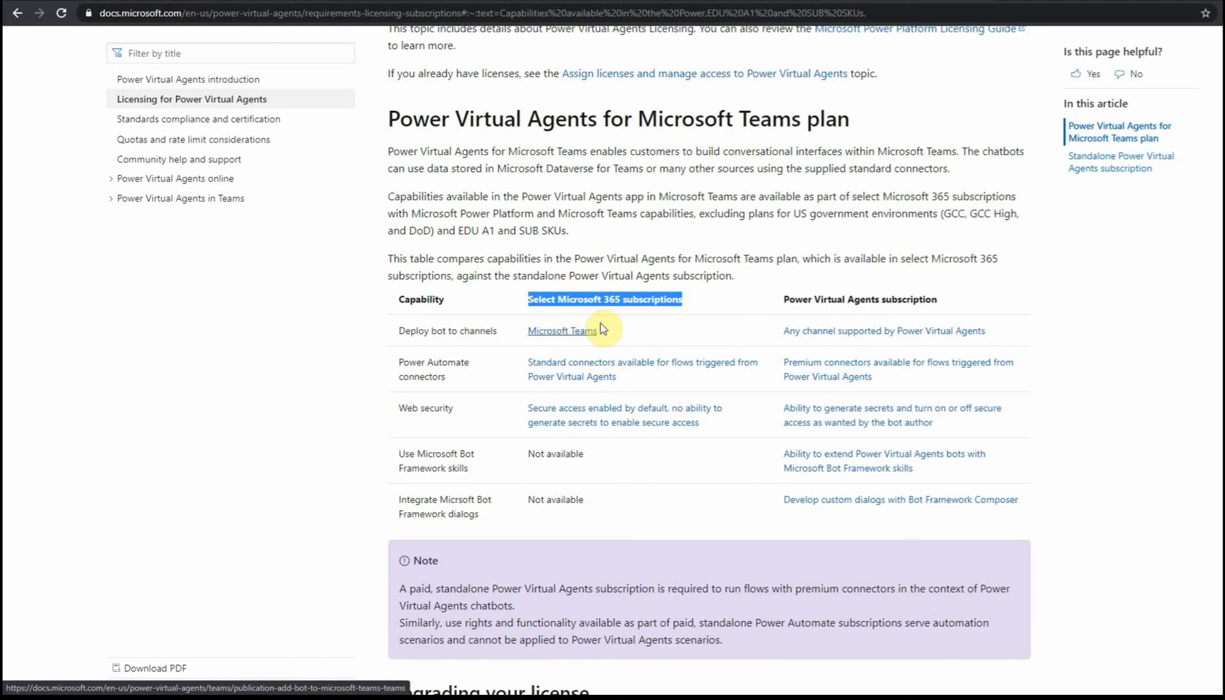
pyautogui.moveTo(629, 322)
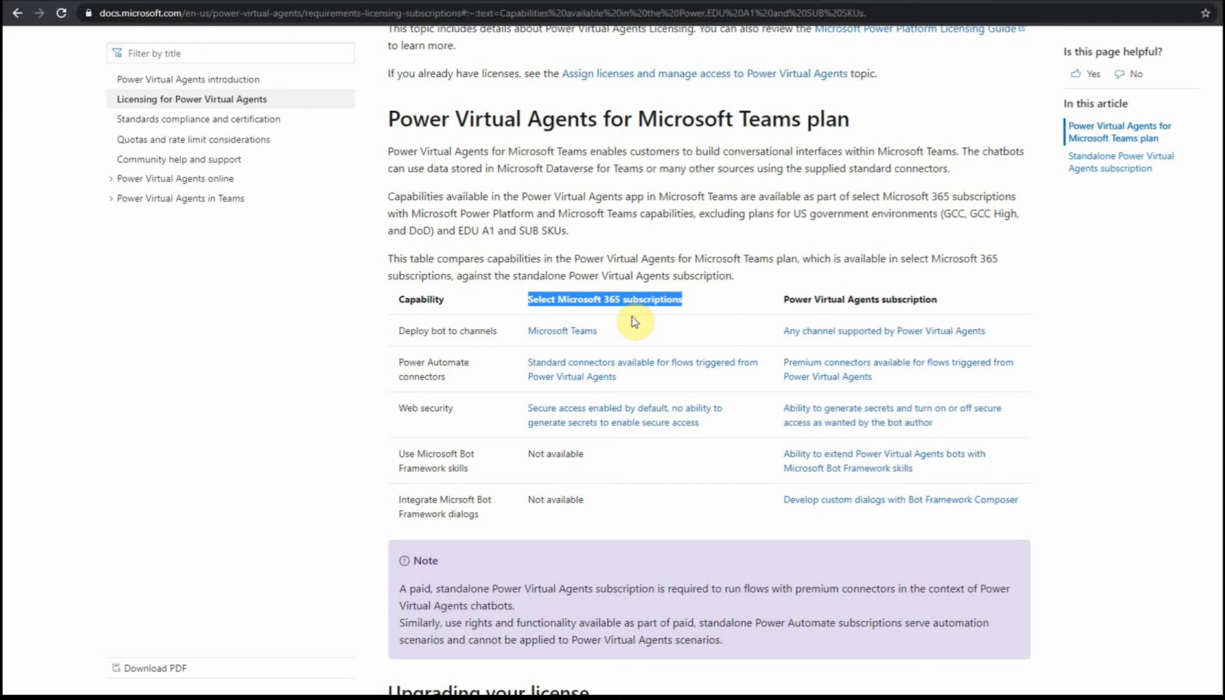
pyautogui.scroll(-3)
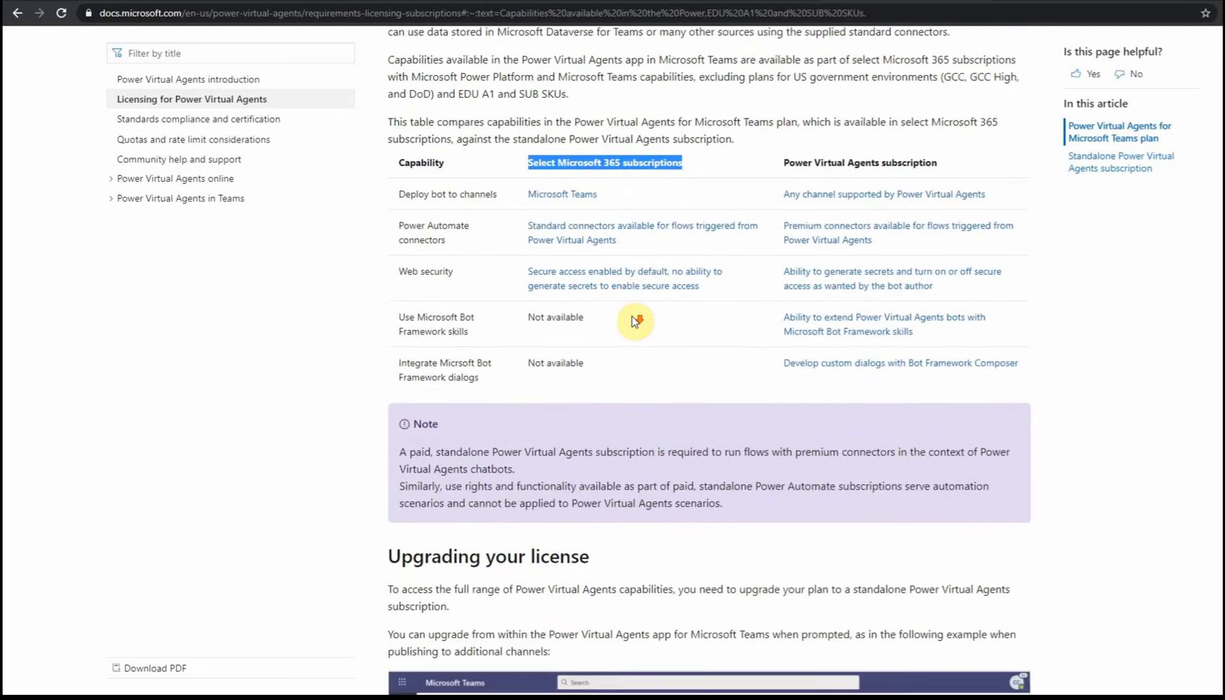
pyautogui.scroll(3)
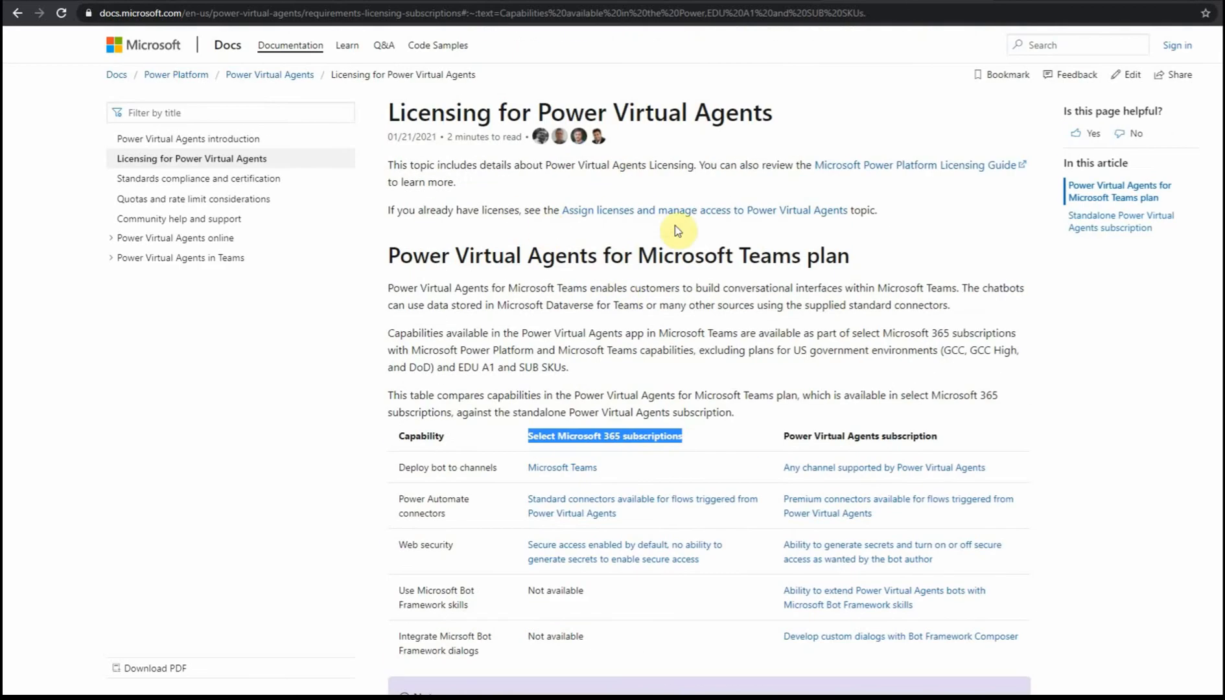
pyautogui.moveTo(601, 123)
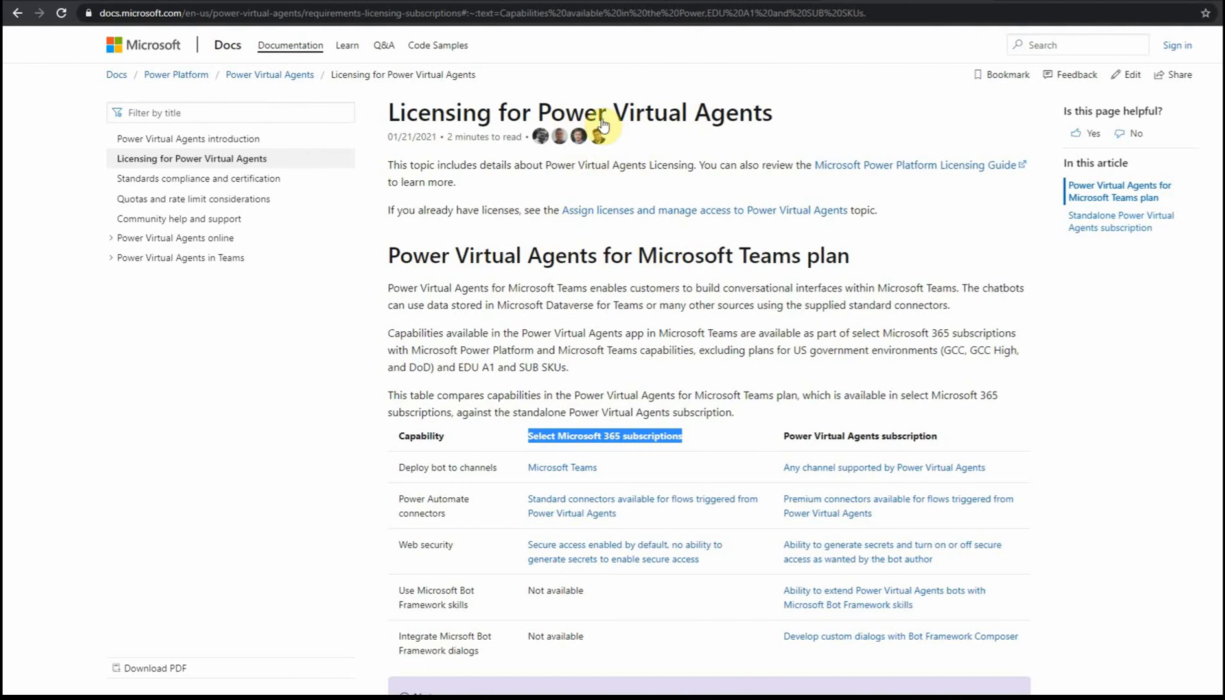
pyautogui.moveTo(666, 53)
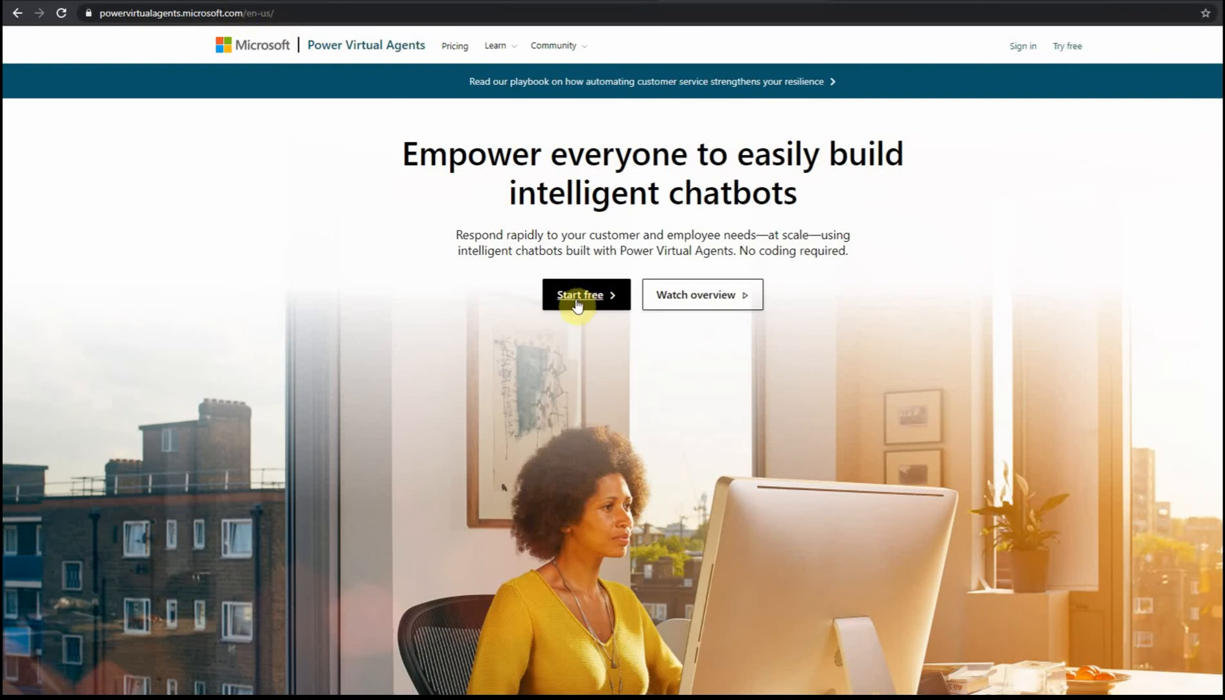
pyautogui.moveTo(553, 45)
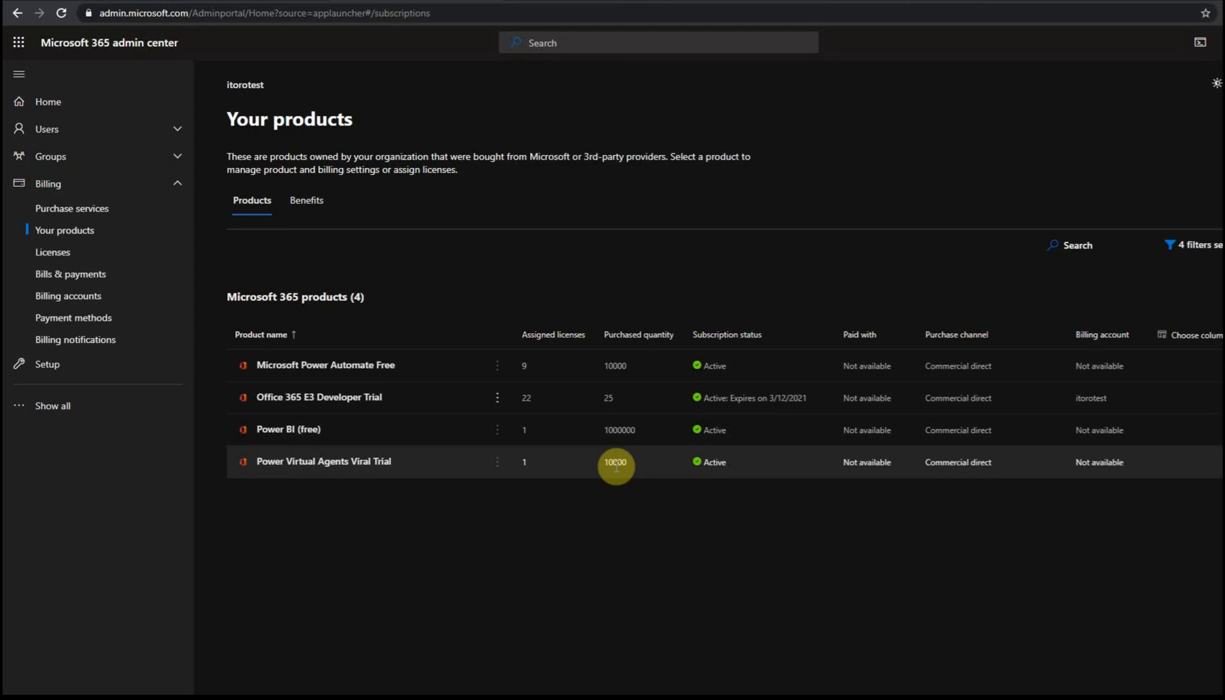
pyautogui.moveTo(1010, 467)
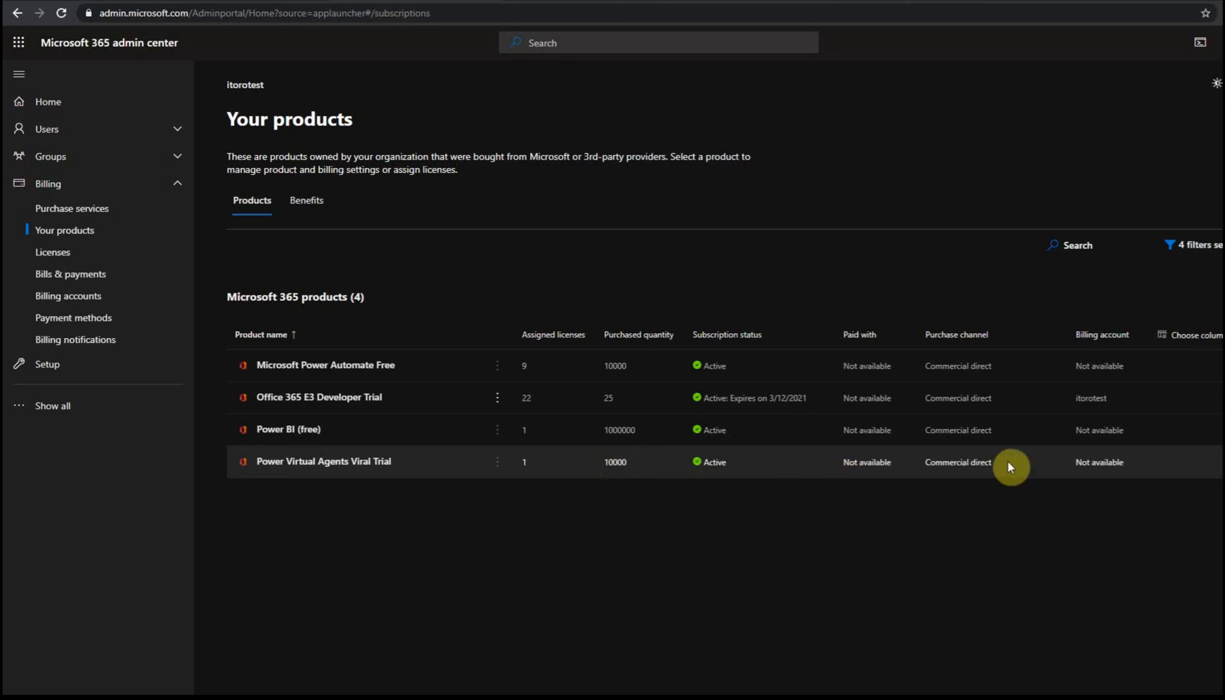
pyautogui.moveTo(323, 462)
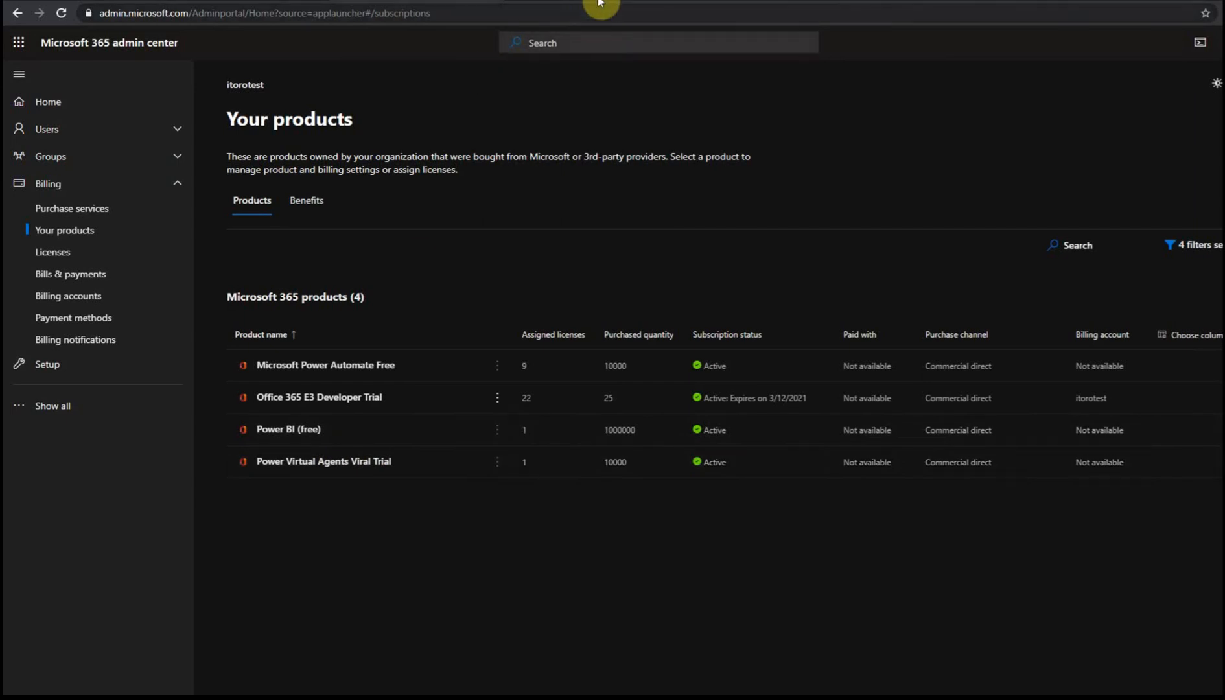
pyautogui.moveTo(496, 461)
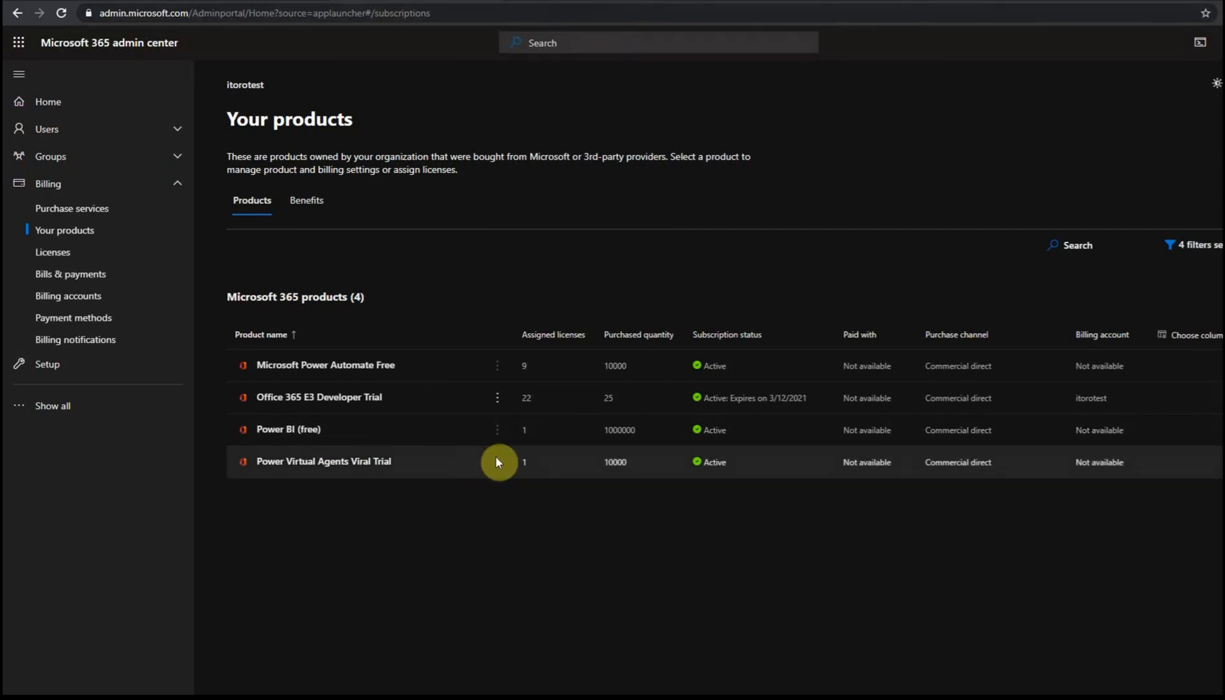
# Show the Power Virtual Agents Viral Trial details with 1 of 10000 licenses assigned.
pyautogui.click(323, 462)
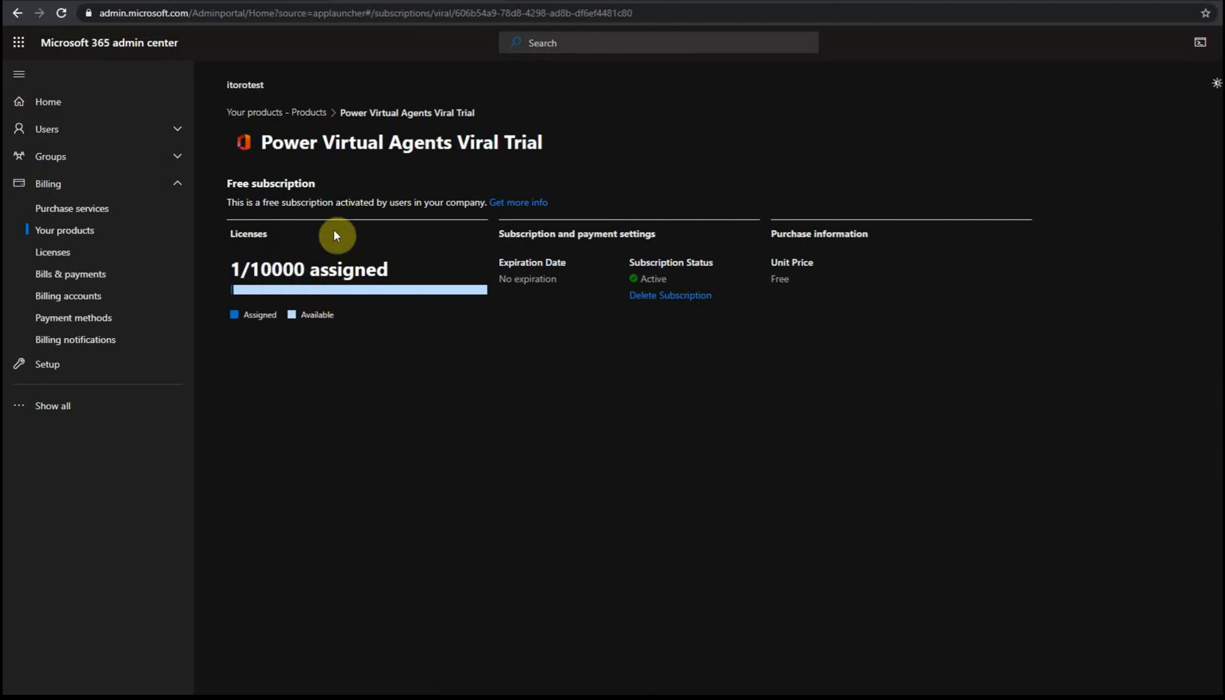
pyautogui.moveTo(615, 291)
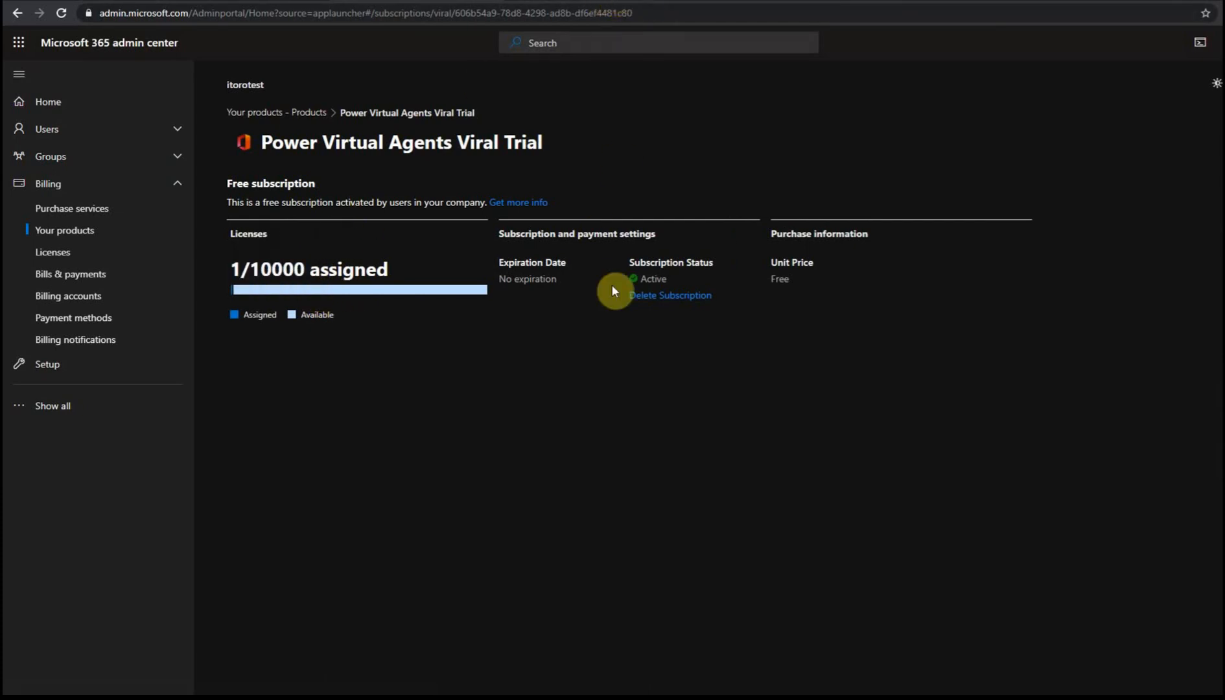
pyautogui.moveTo(346, 257)
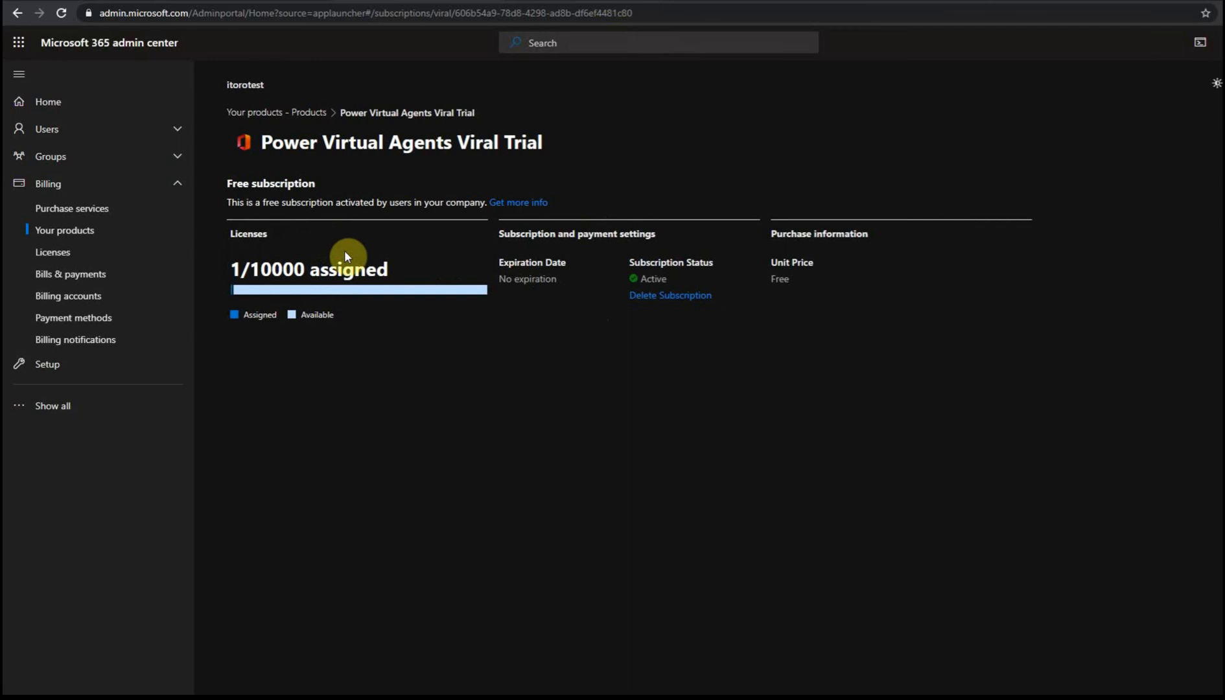
pyautogui.moveTo(402, 261)
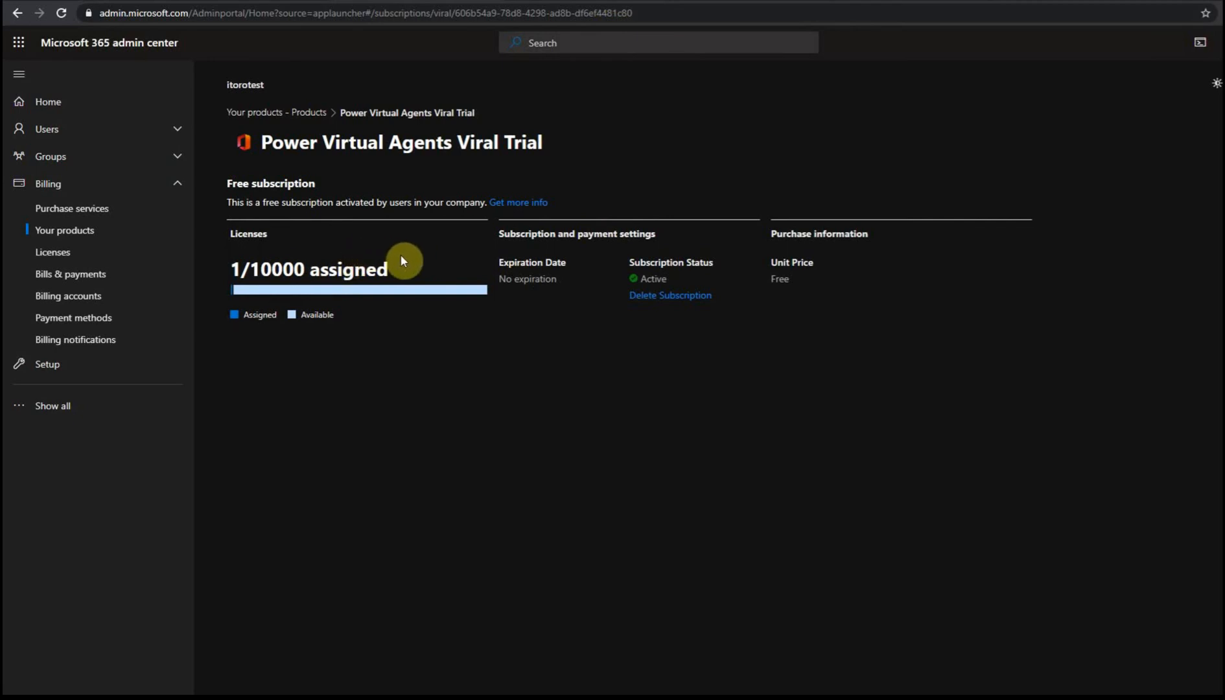
pyautogui.moveTo(652, 286)
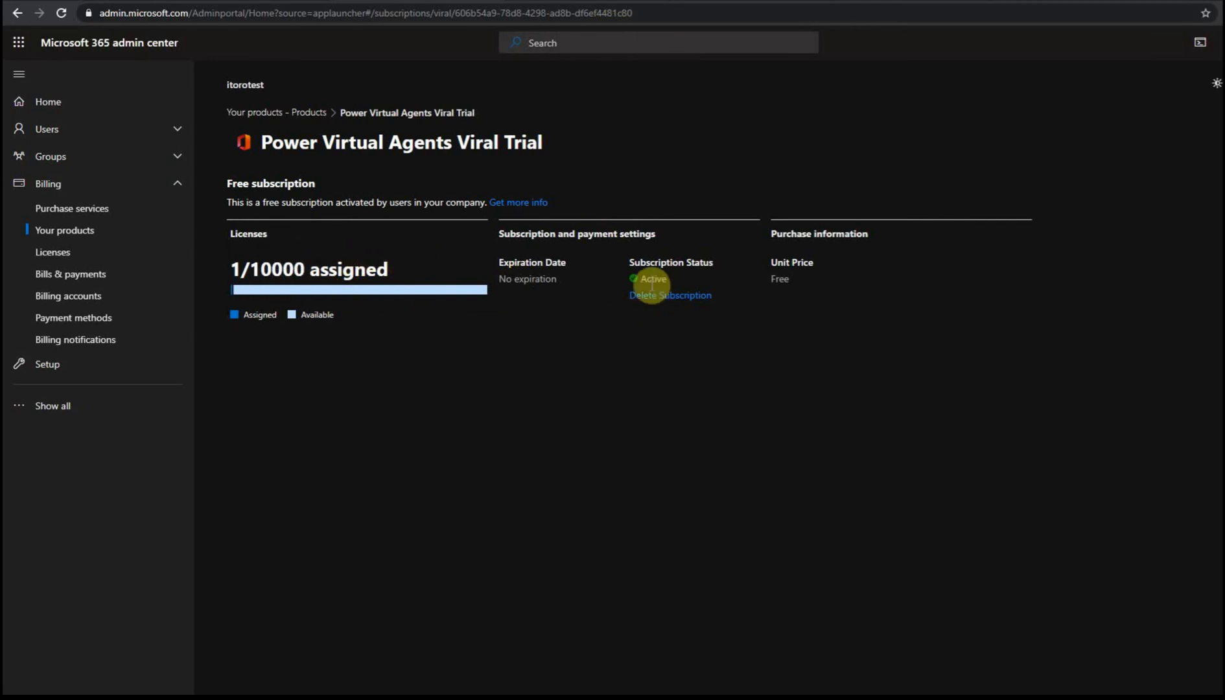
pyautogui.click(669, 294)
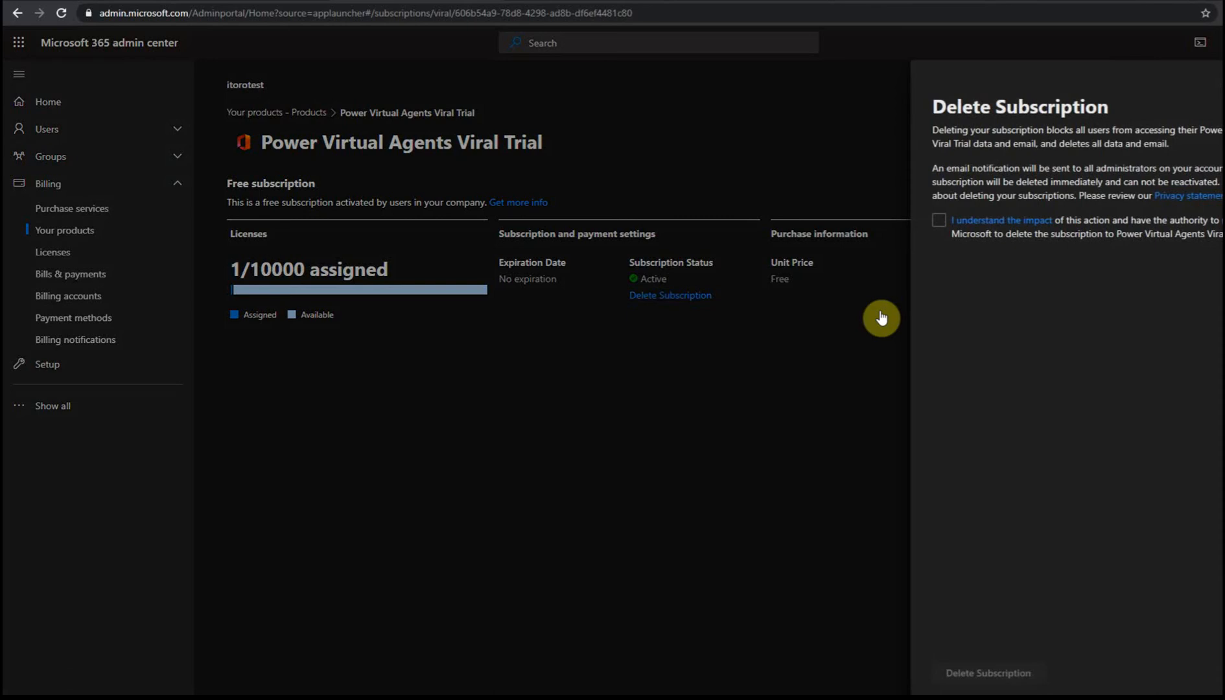
pyautogui.click(939, 220)
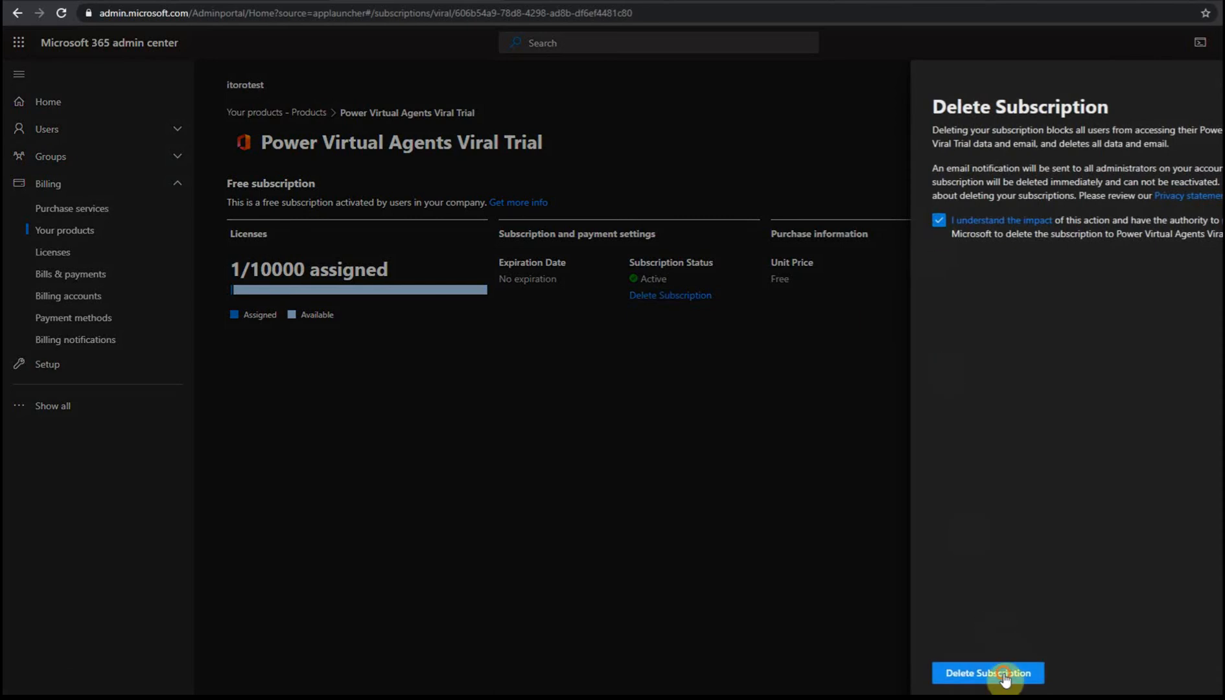
pyautogui.click(987, 673)
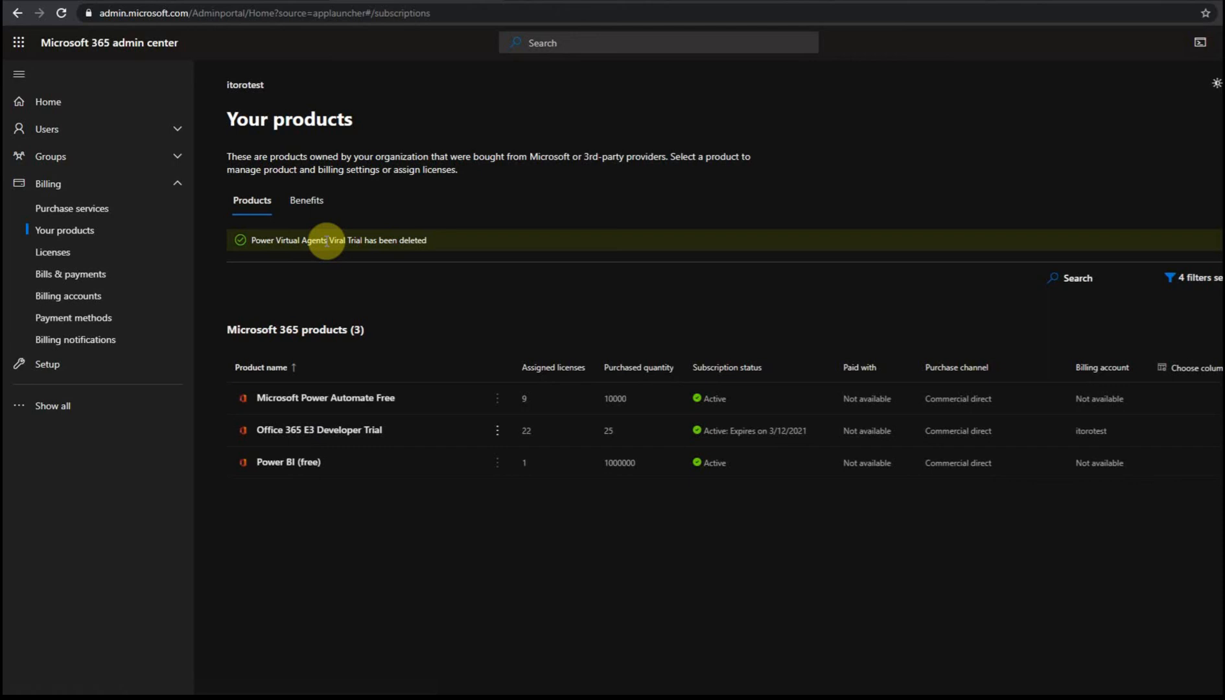
pyautogui.moveTo(382, 389)
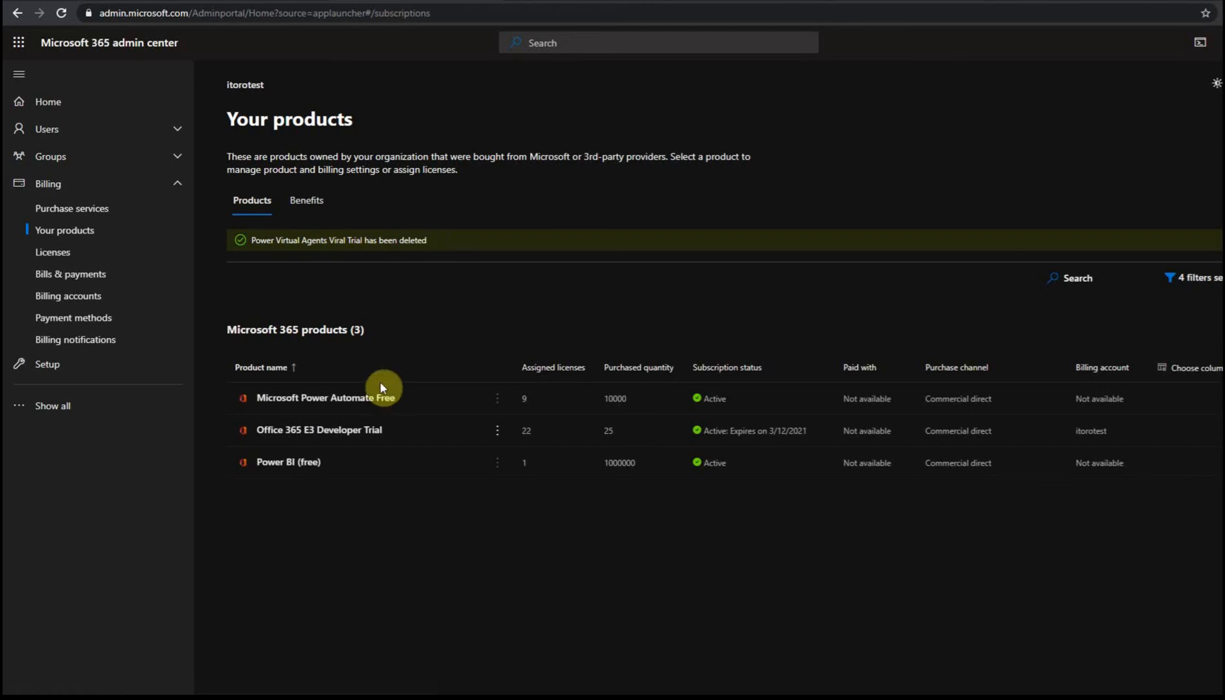
pyautogui.moveTo(296, 452)
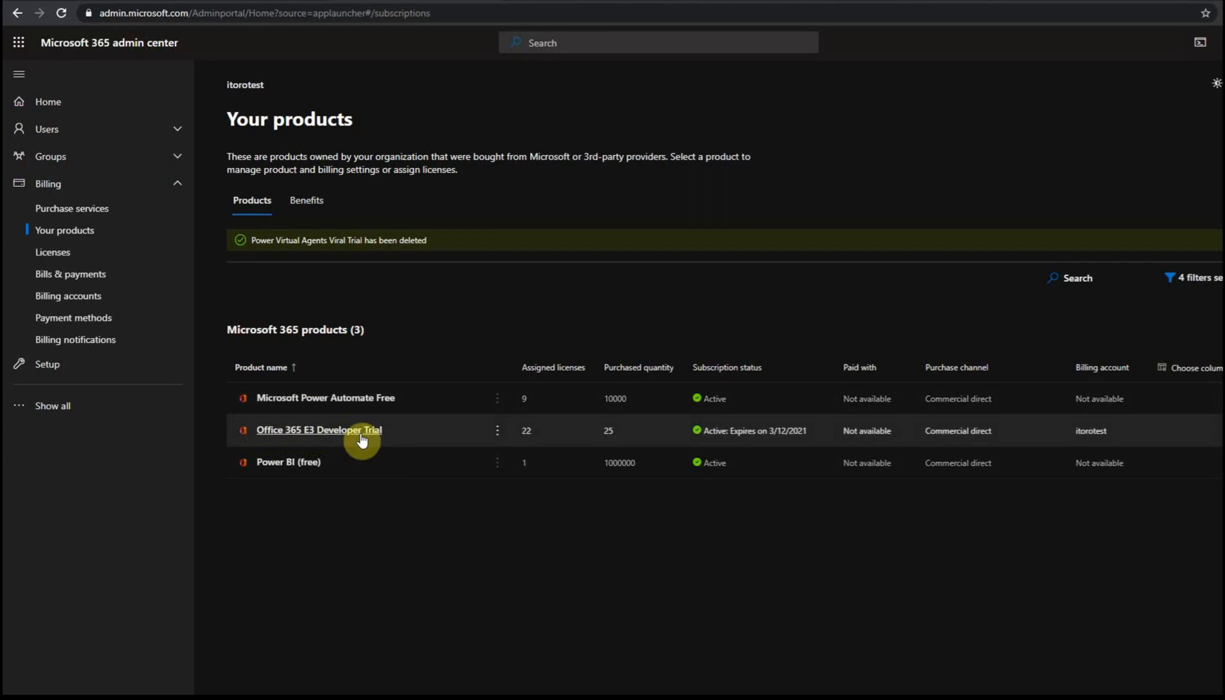
pyautogui.moveTo(362, 438)
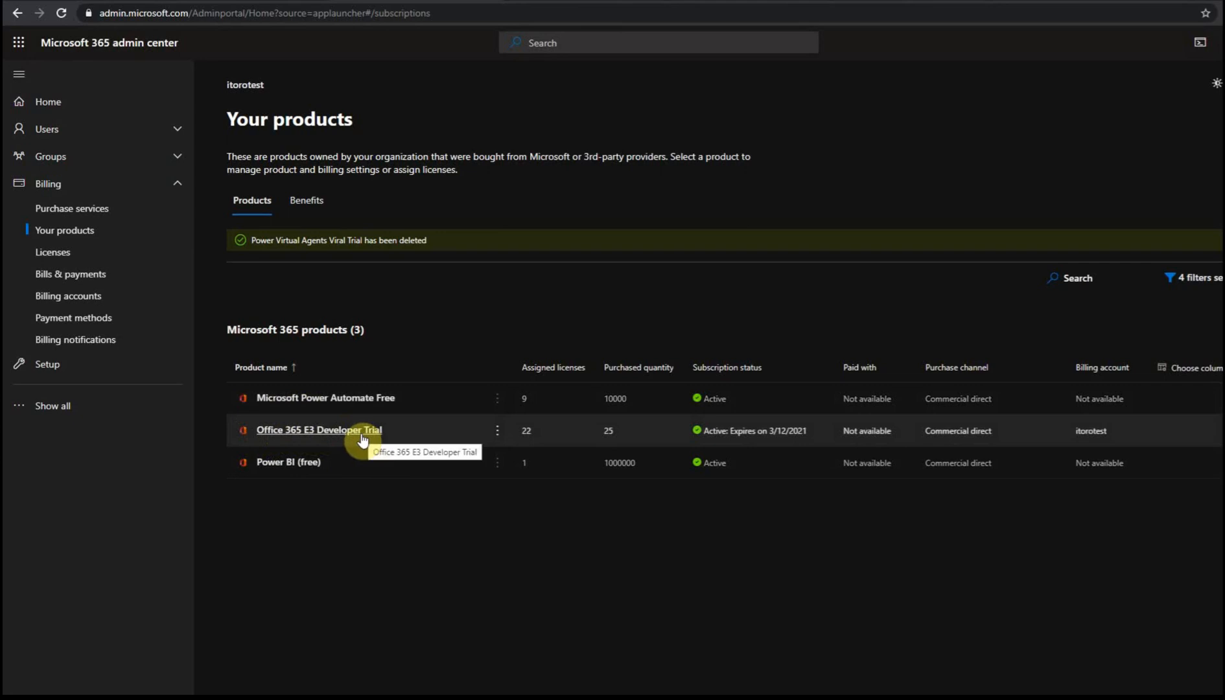
pyautogui.moveTo(374, 443)
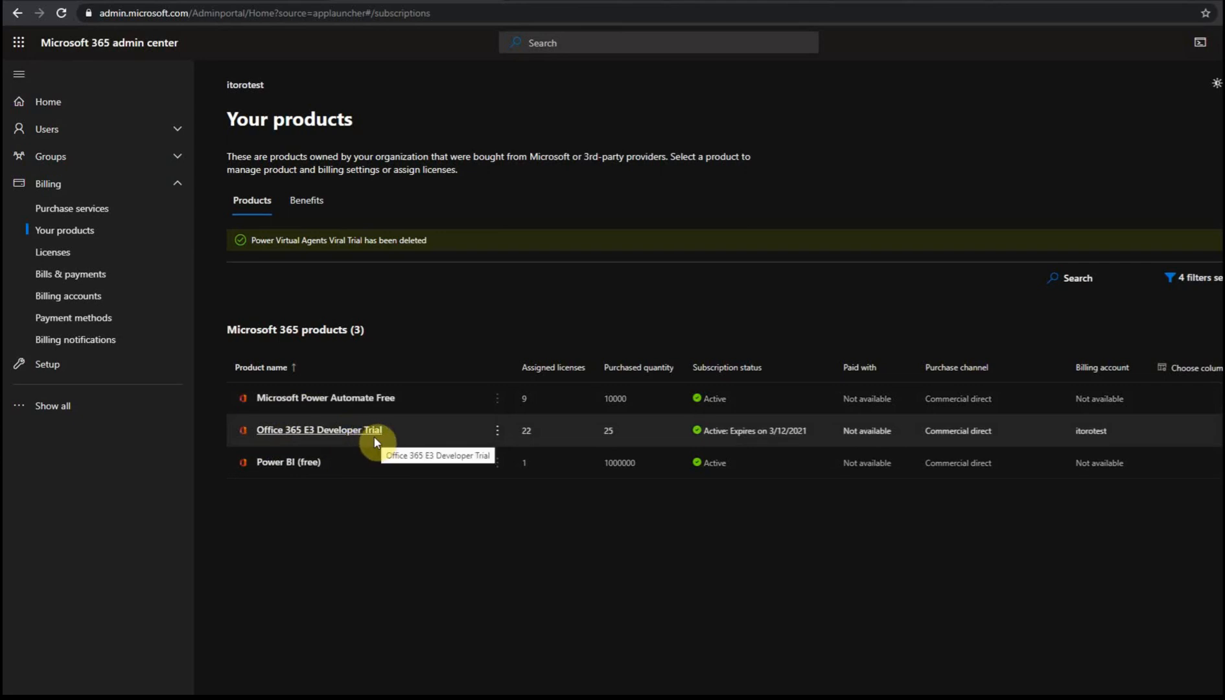
pyautogui.moveTo(458, 132)
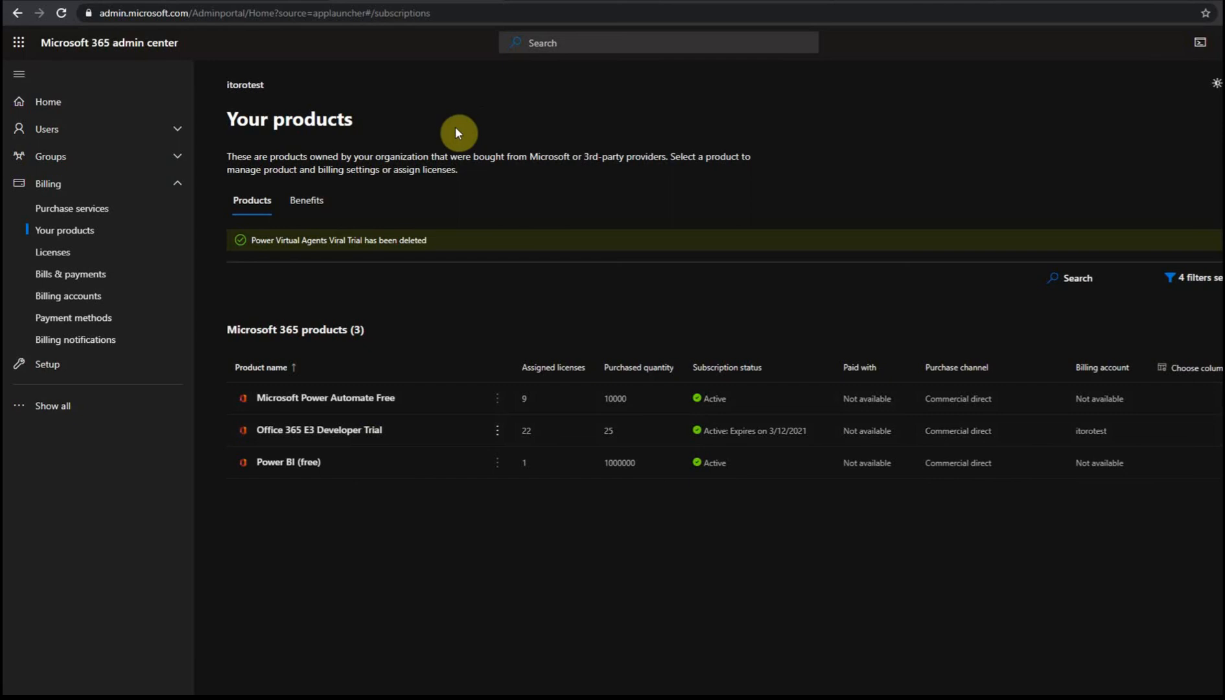
pyautogui.moveTo(290, 4)
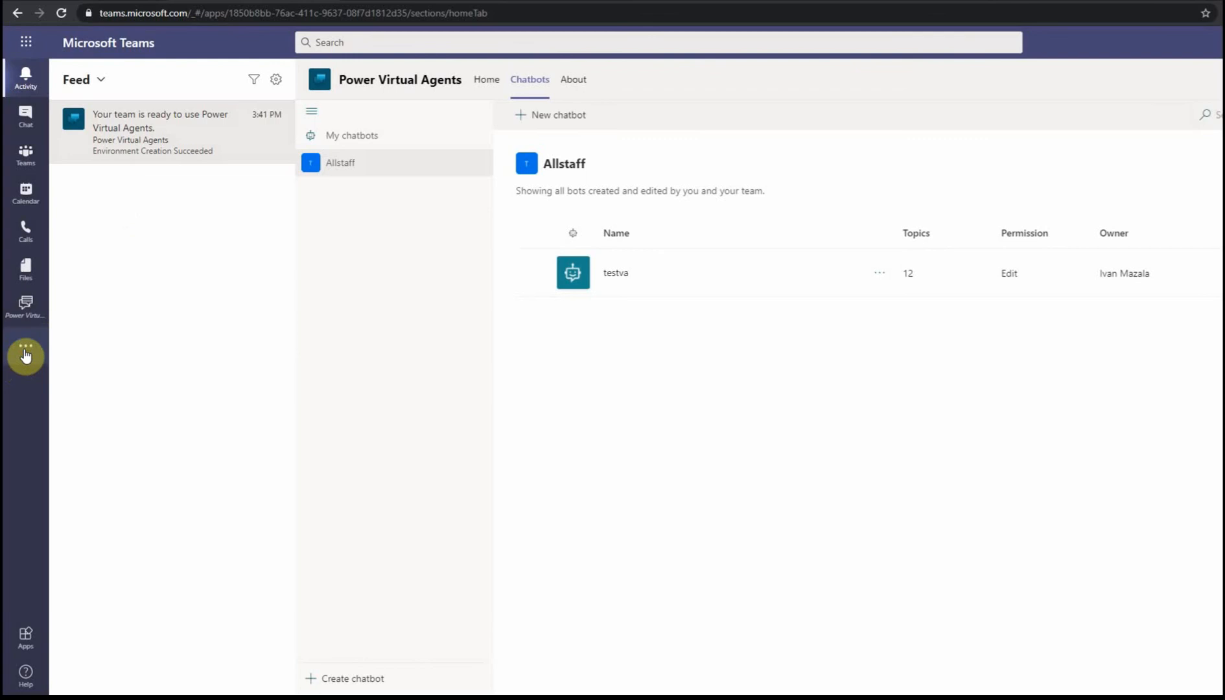
# Find and launch the Power Virtual Agents app from More apps in Teams by searching 'power'.
pyautogui.click(26, 355)
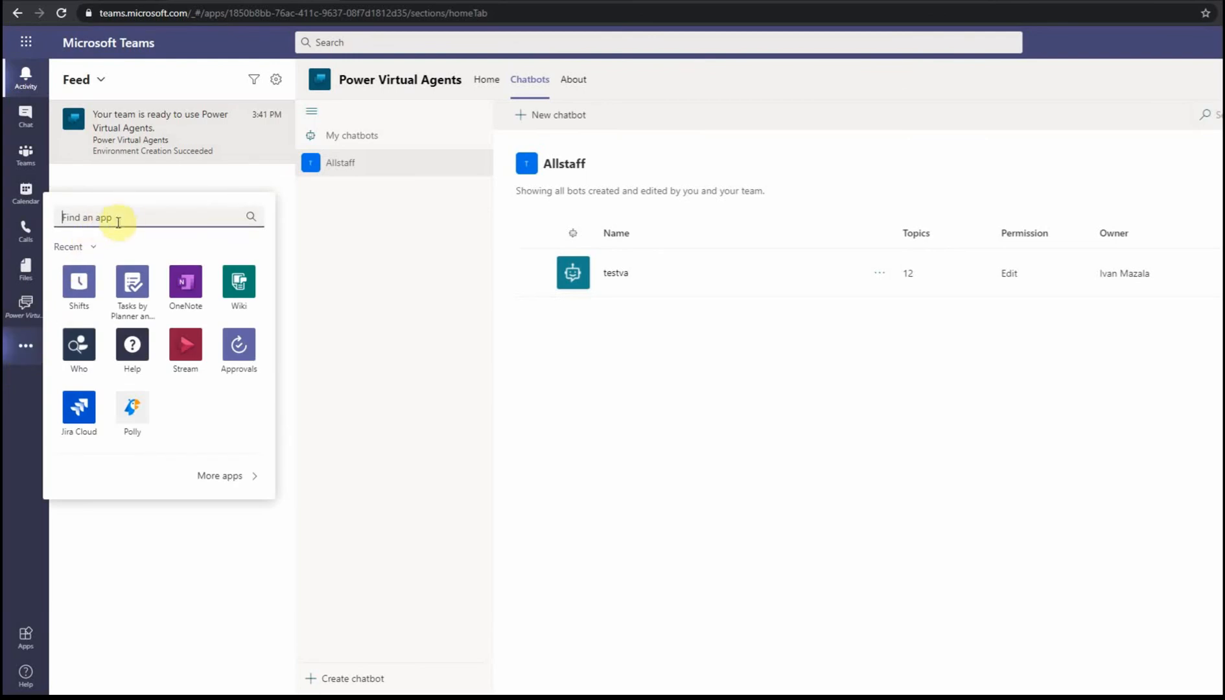
pyautogui.write('p')
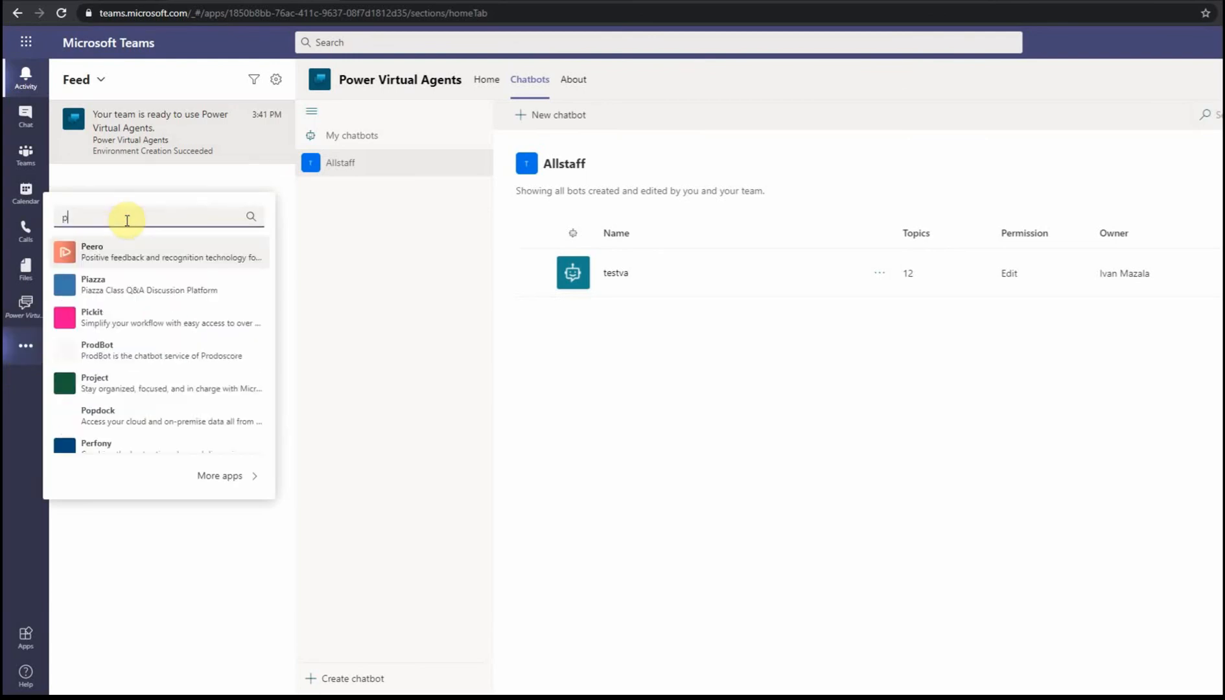
pyautogui.write('ower')
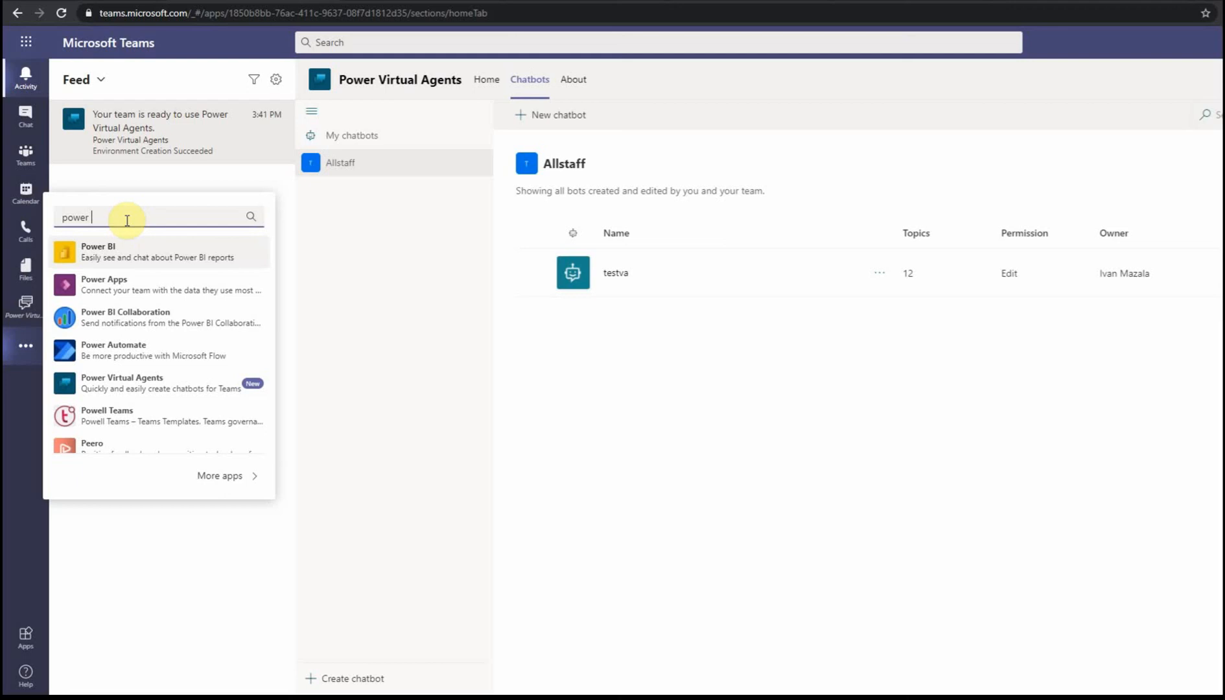
pyautogui.moveTo(162, 383)
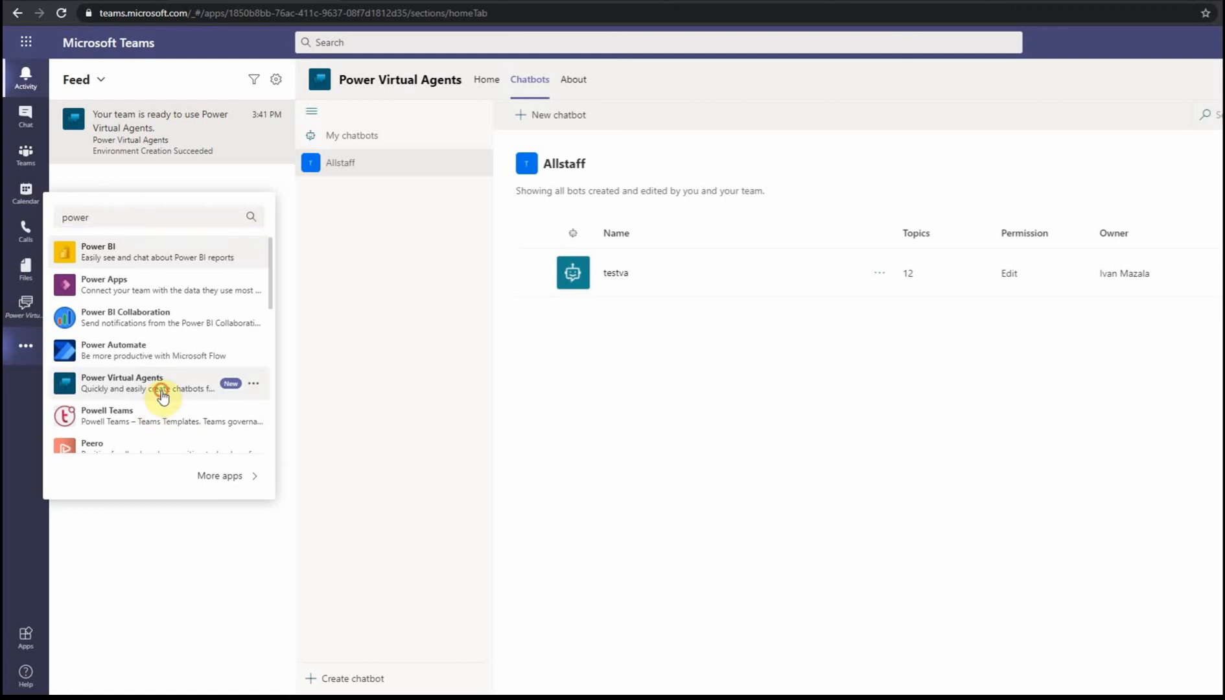
pyautogui.click(120, 382)
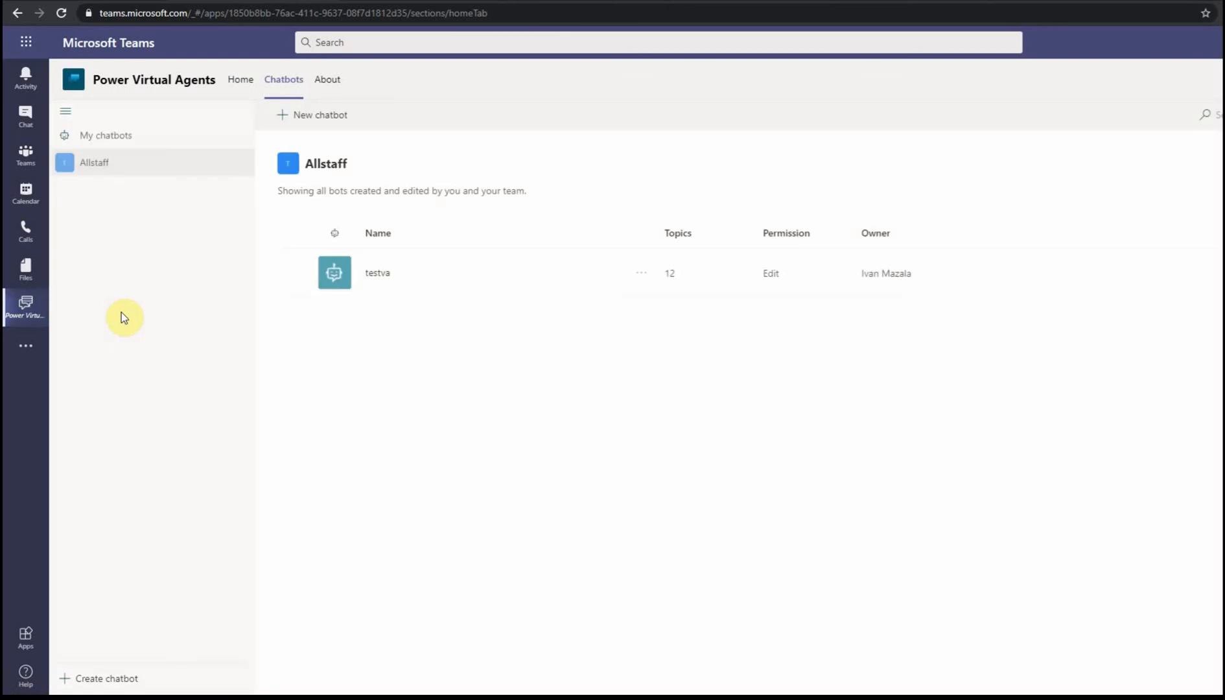
pyautogui.moveTo(310, 136)
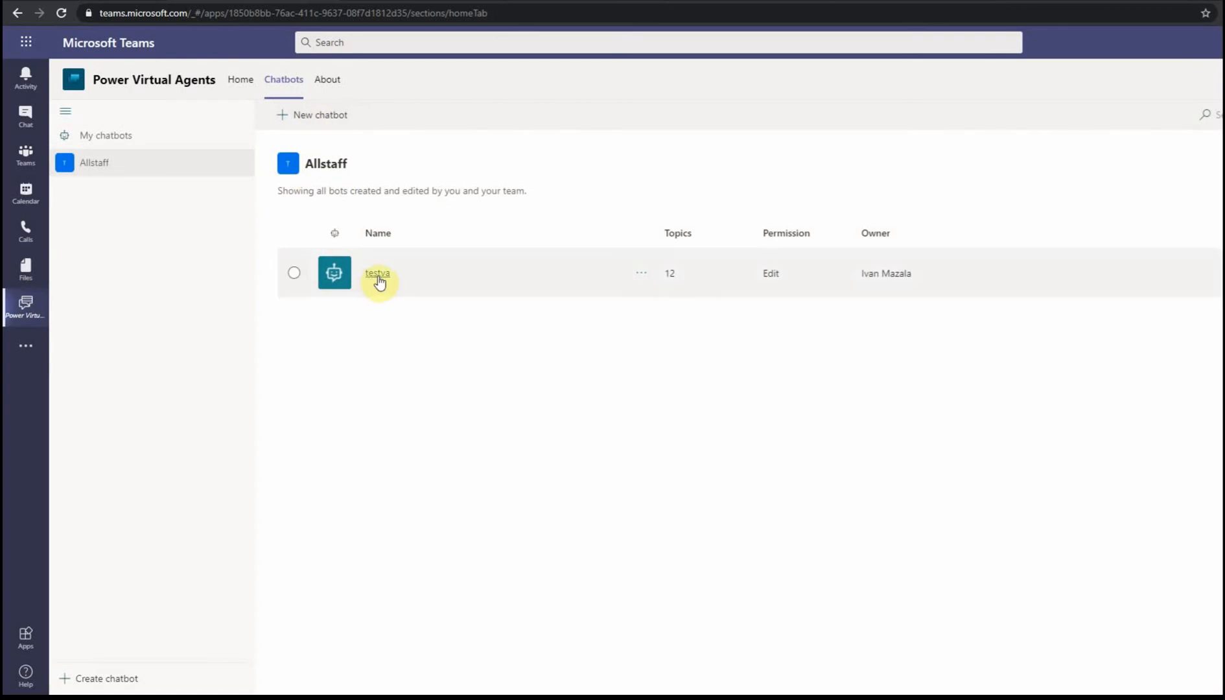
pyautogui.moveTo(306, 181)
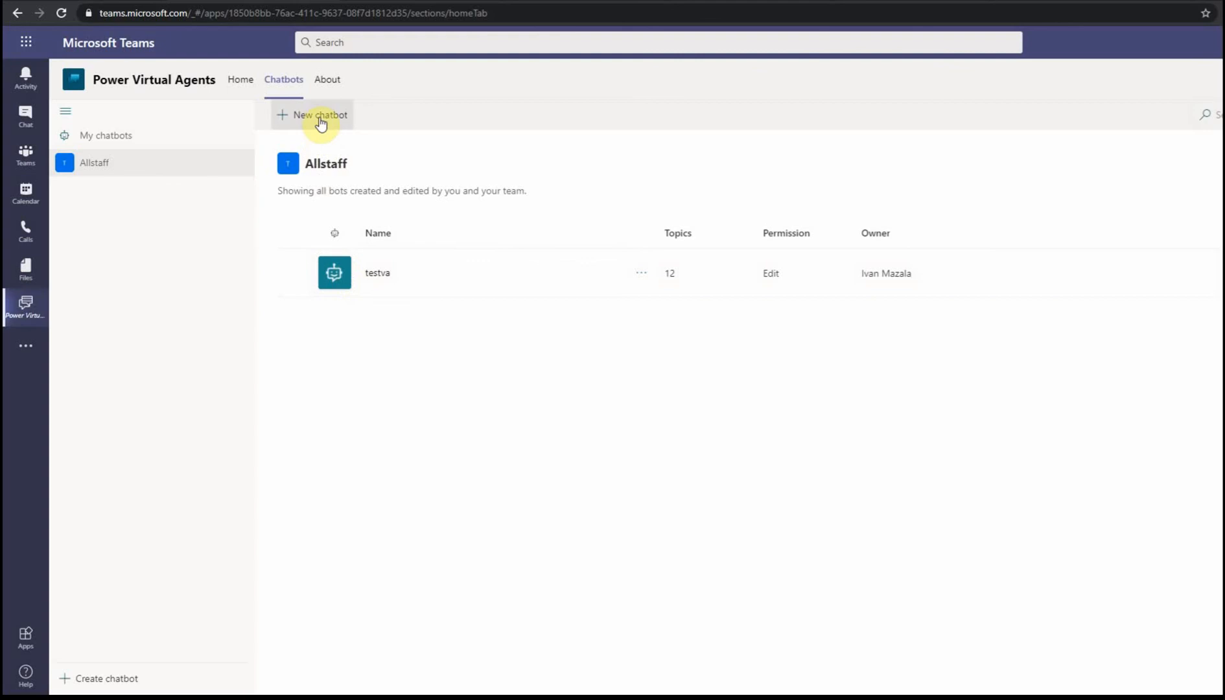
# Create a new chatbot named 'test2' alongside the existing testva bot.
pyautogui.click(311, 116)
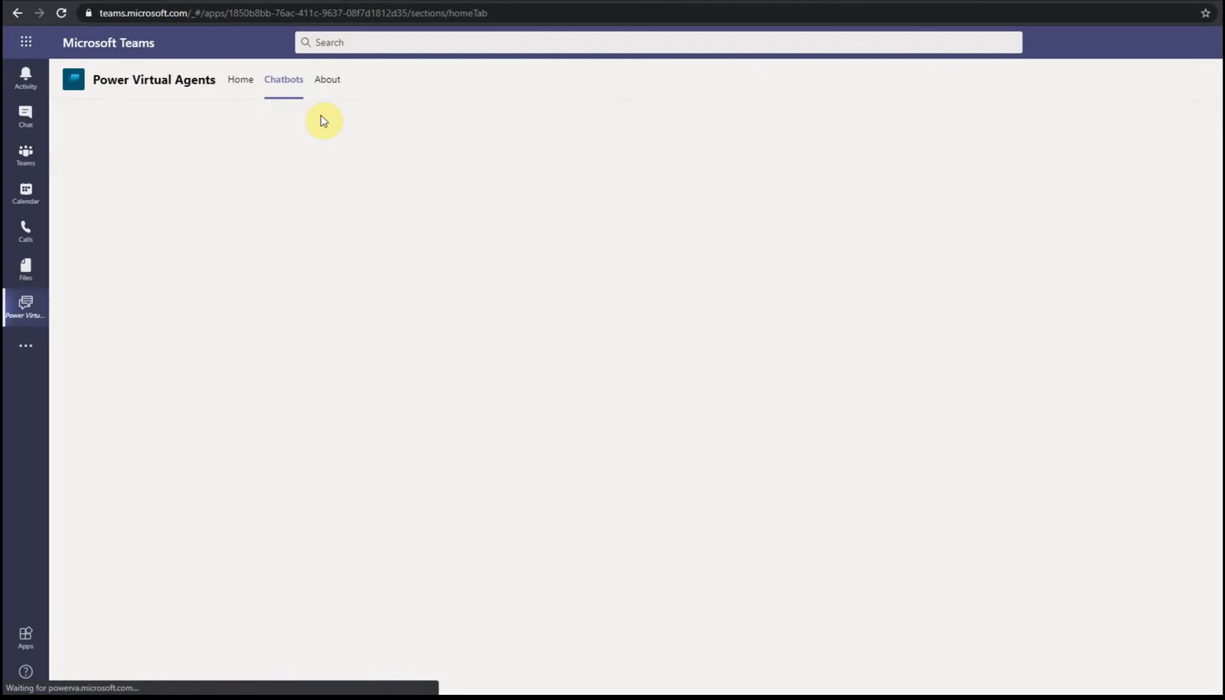
pyautogui.moveTo(303, 144)
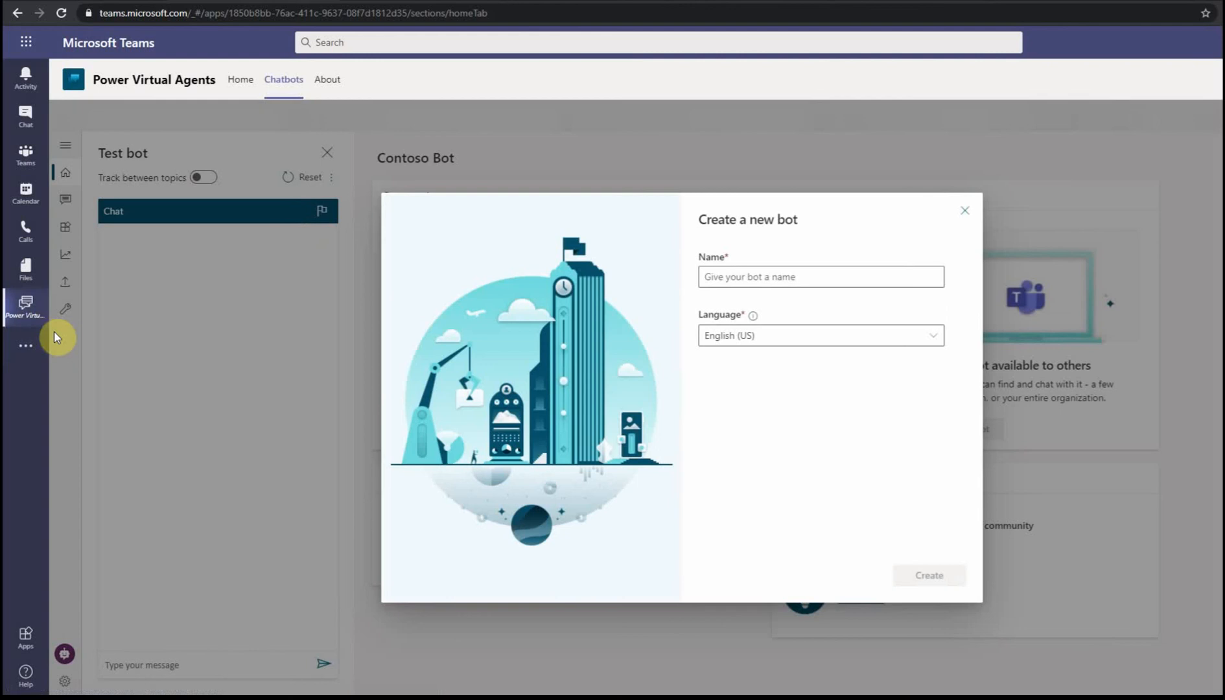
pyautogui.write('test2')
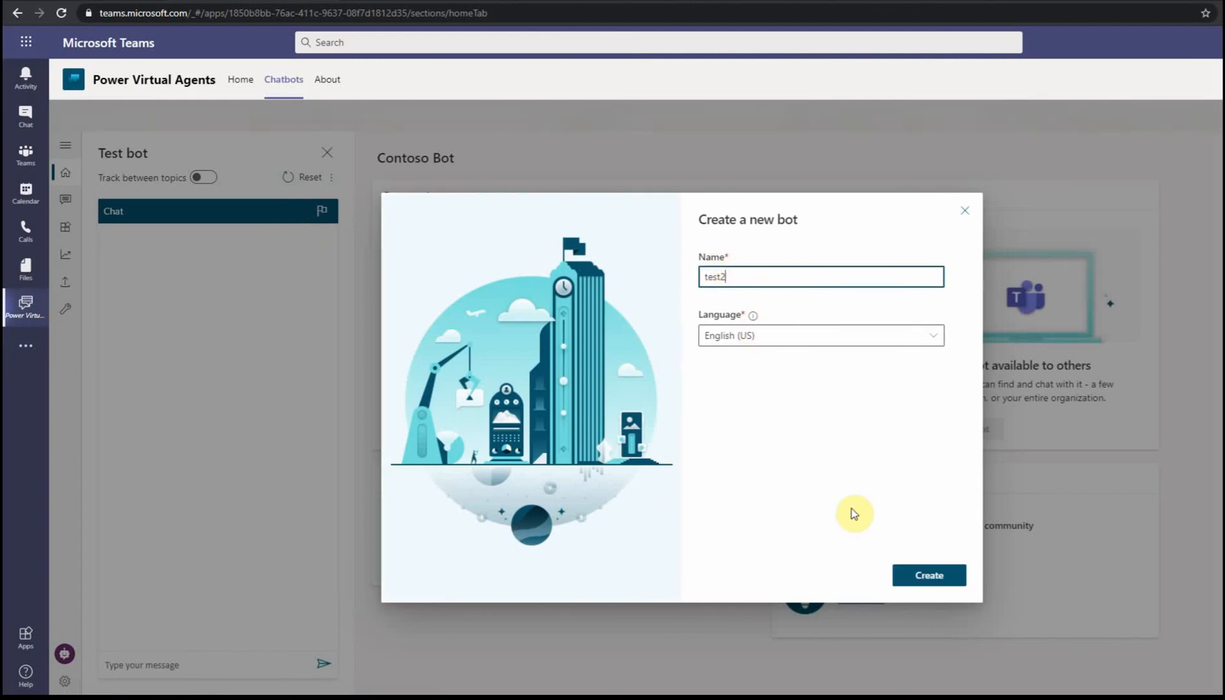
pyautogui.click(928, 576)
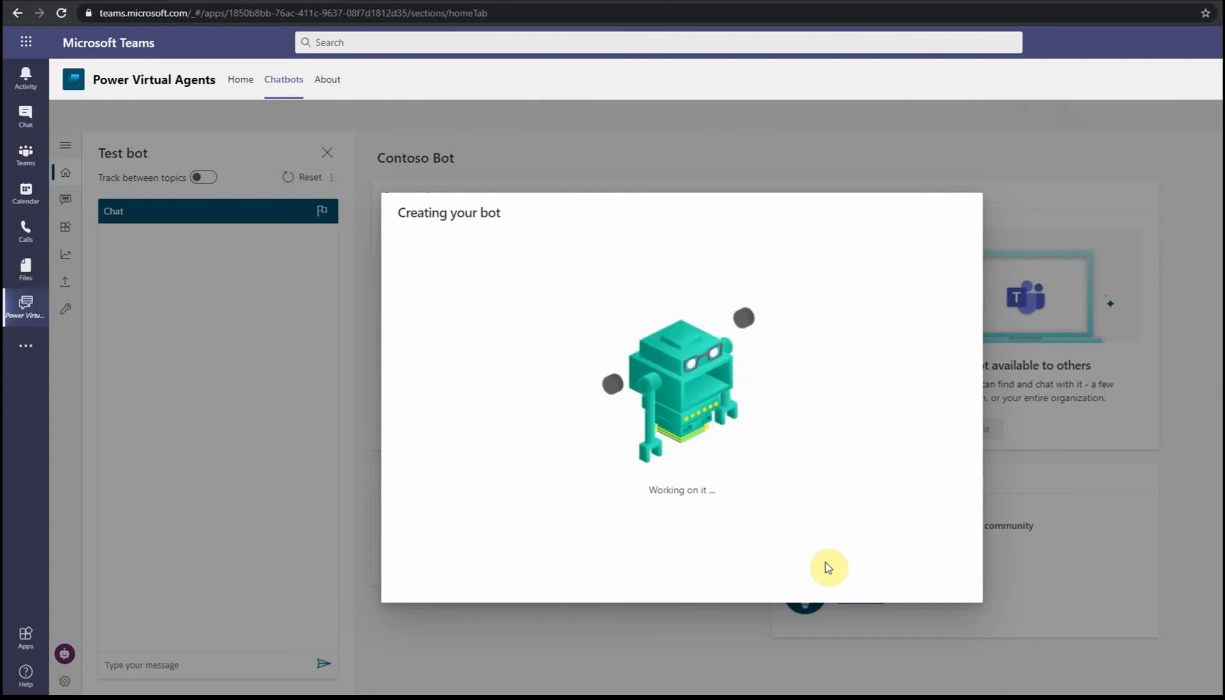
pyautogui.moveTo(776, 525)
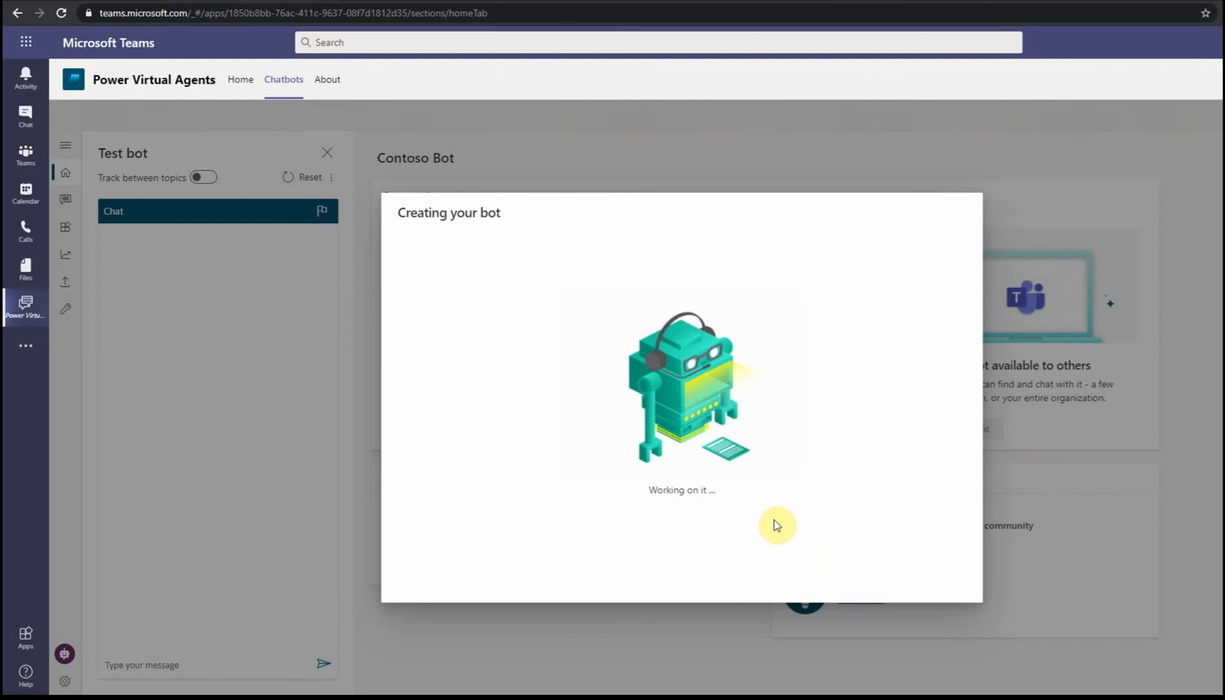
pyautogui.moveTo(582, 215)
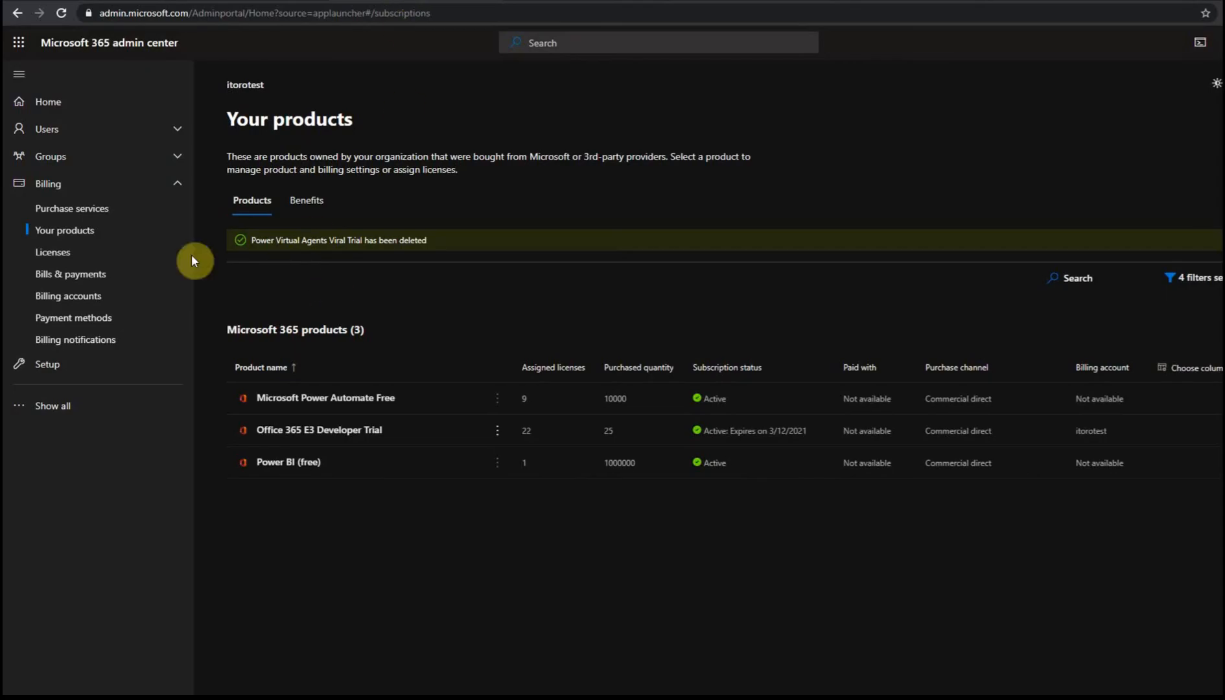
# Search Purchase services for the paid Power Virtual Agent plan and mark it for comparison.
pyautogui.click(71, 208)
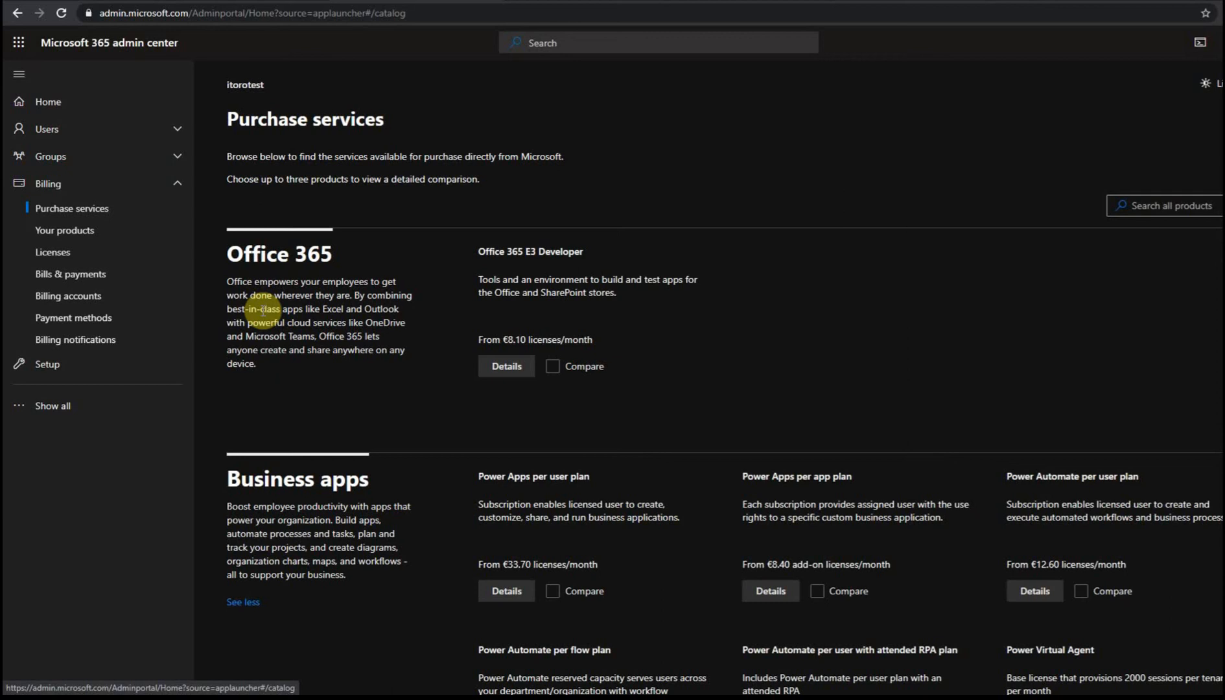
pyautogui.scroll(-3)
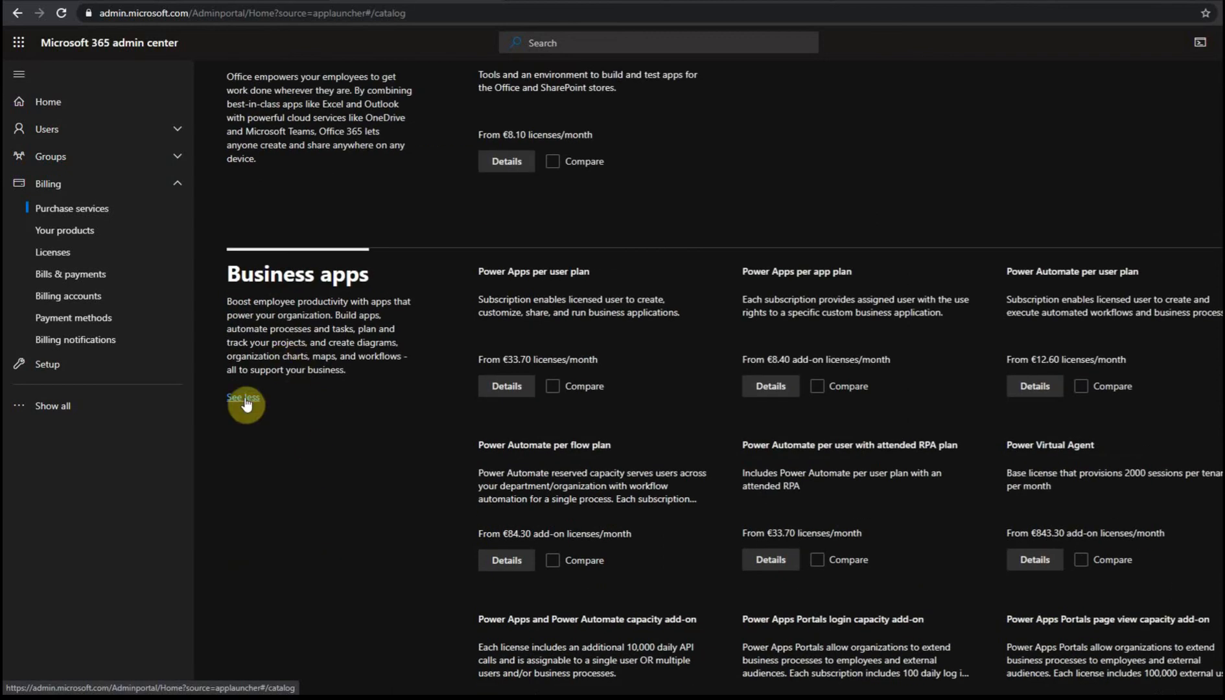
pyautogui.scroll(-3)
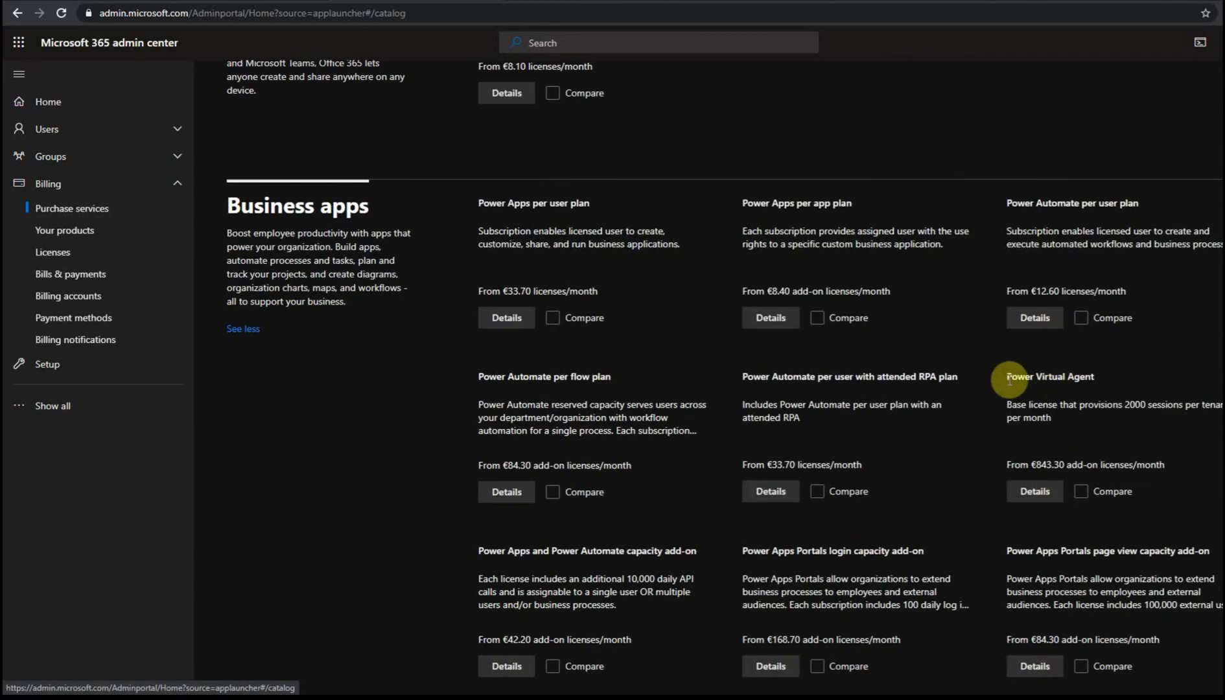
pyautogui.doubleClick(1050, 376)
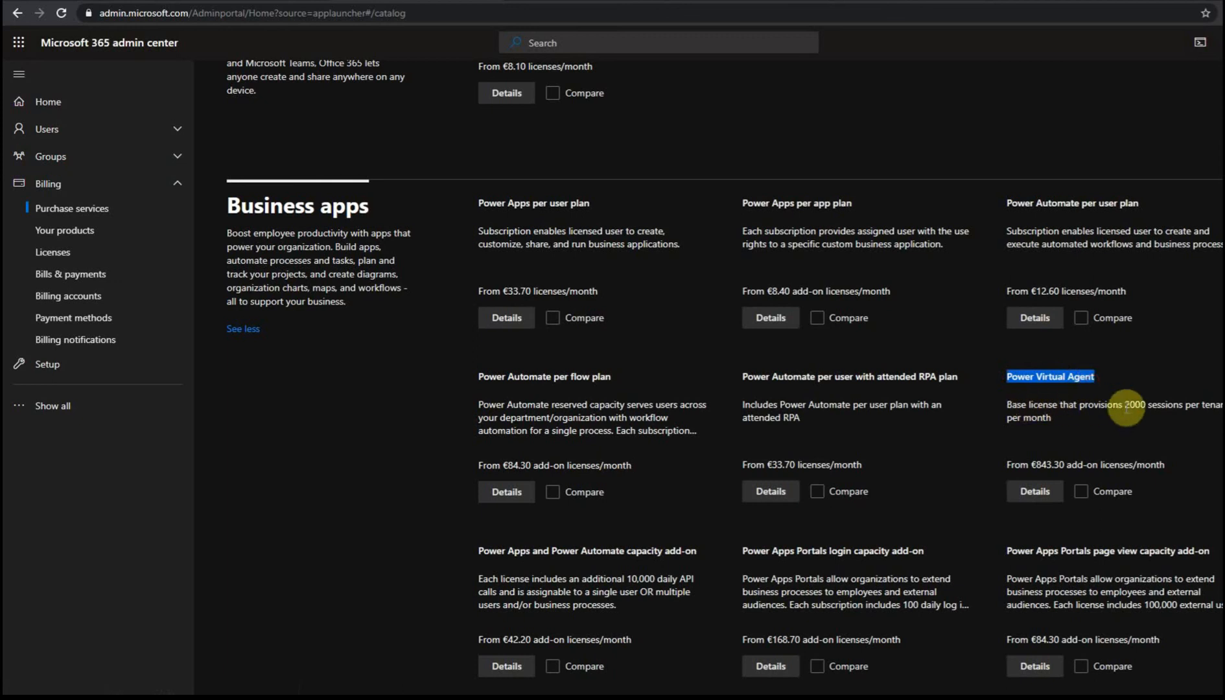
pyautogui.moveTo(1033, 434)
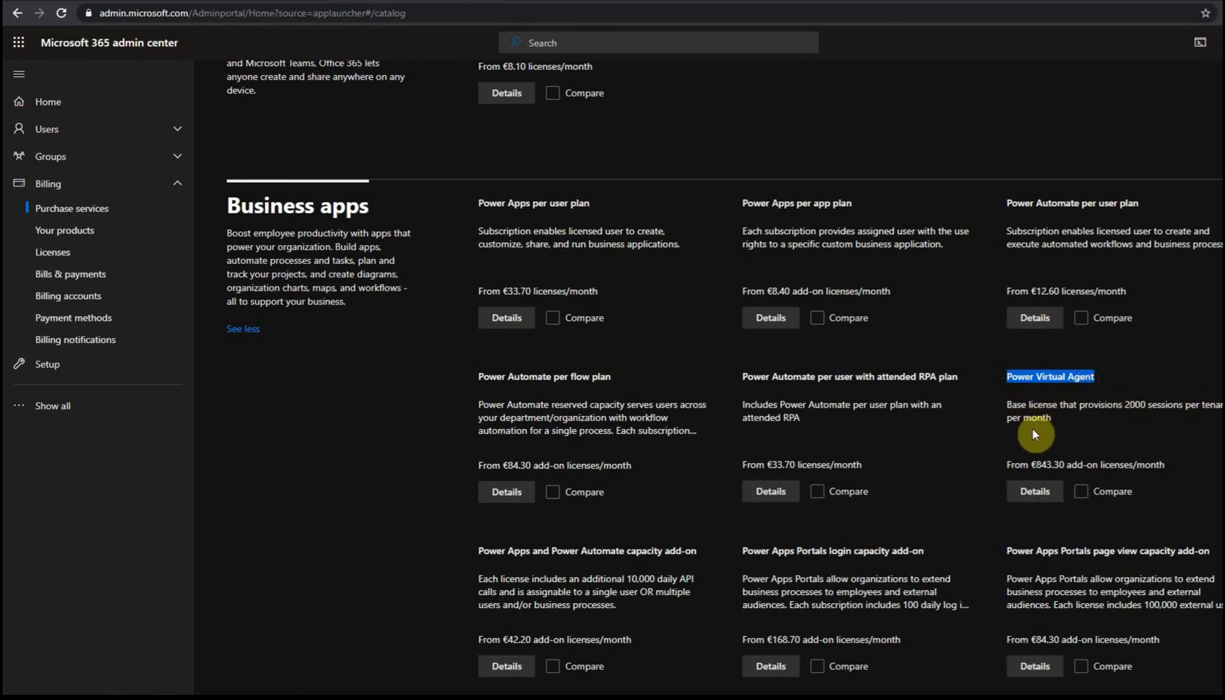
pyautogui.moveTo(1091, 466)
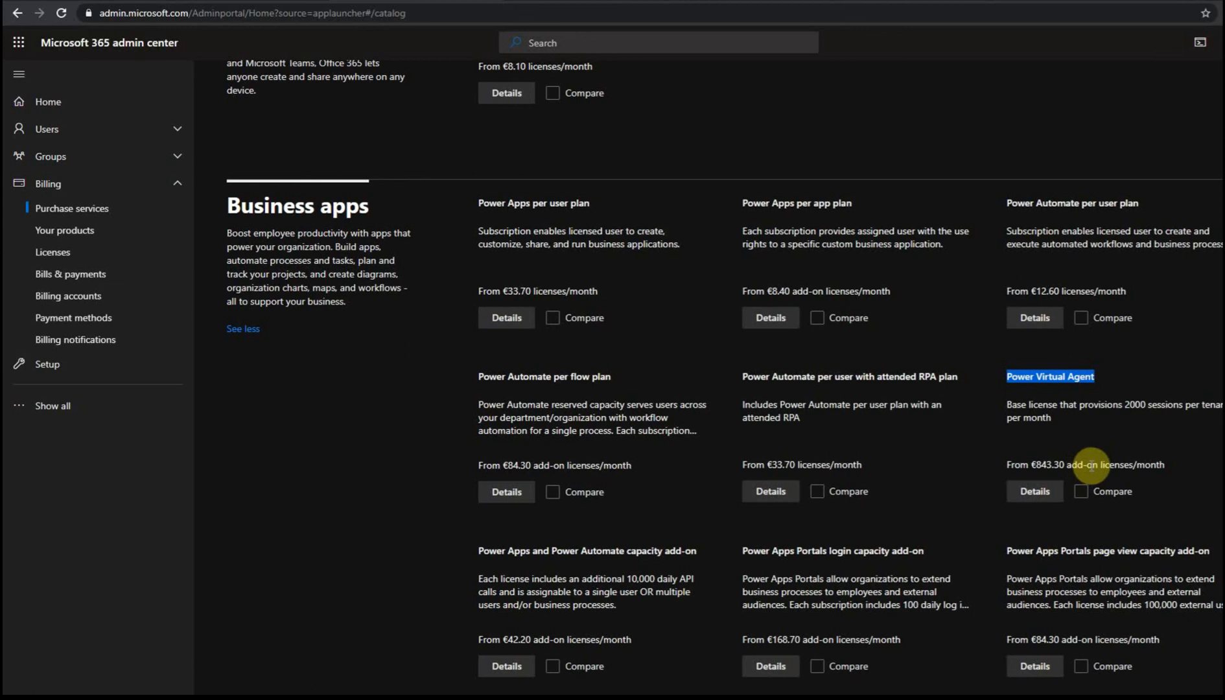
pyautogui.click(1082, 492)
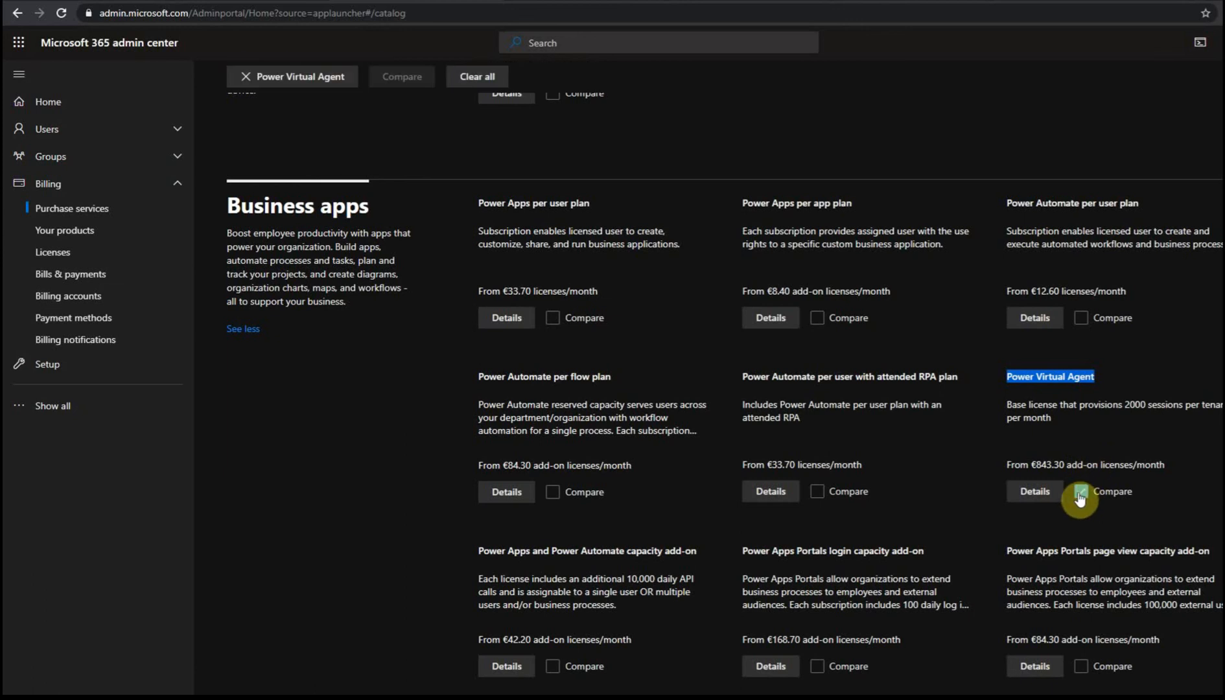
# View Power Virtual Agent product details and its two trial add-ons (user license, chat sessions).
pyautogui.click(1034, 491)
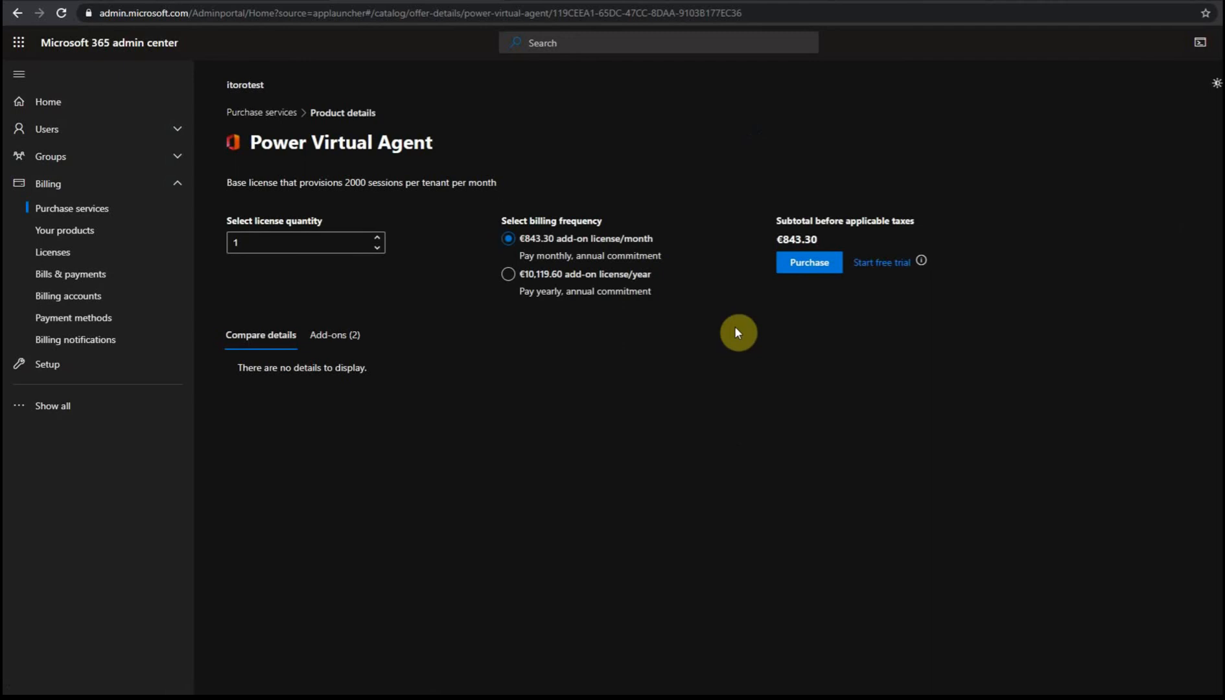
pyautogui.moveTo(700, 253)
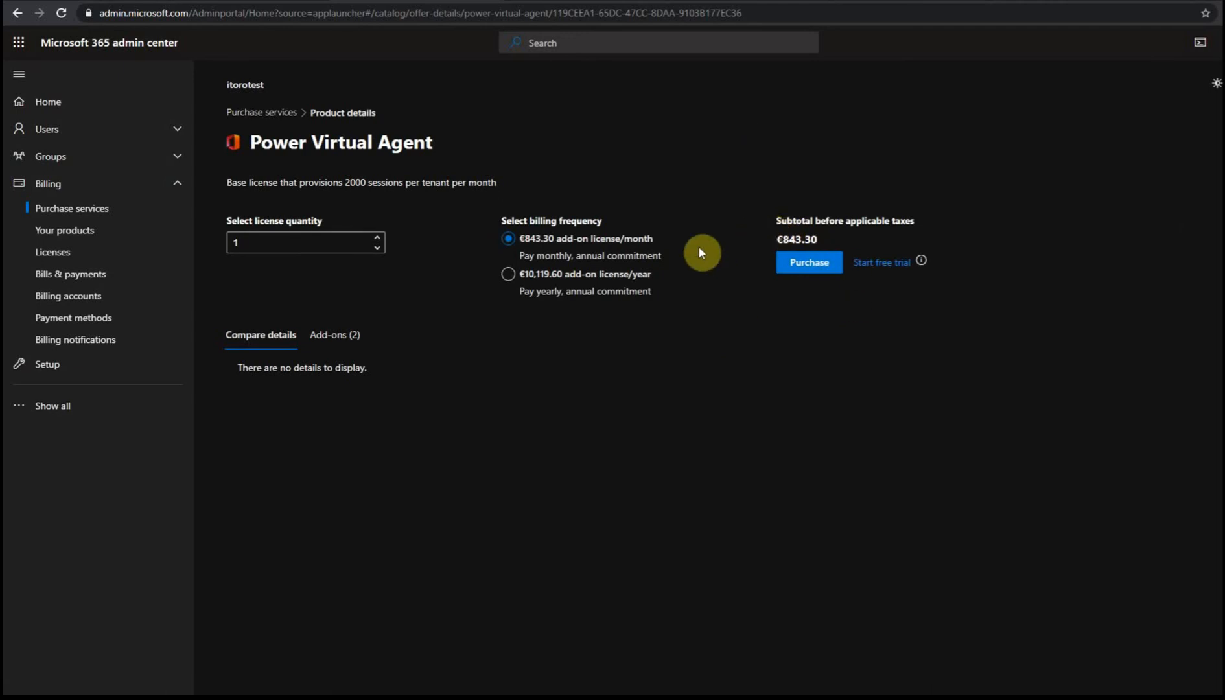
pyautogui.moveTo(516, 242)
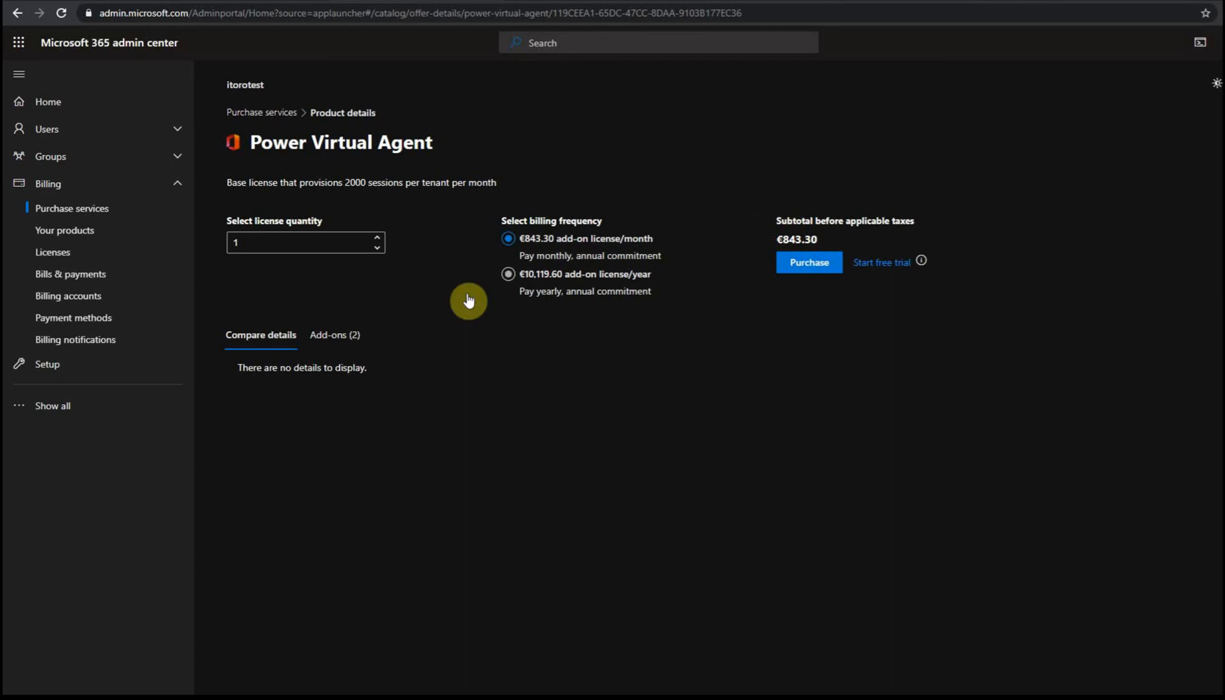
pyautogui.click(335, 334)
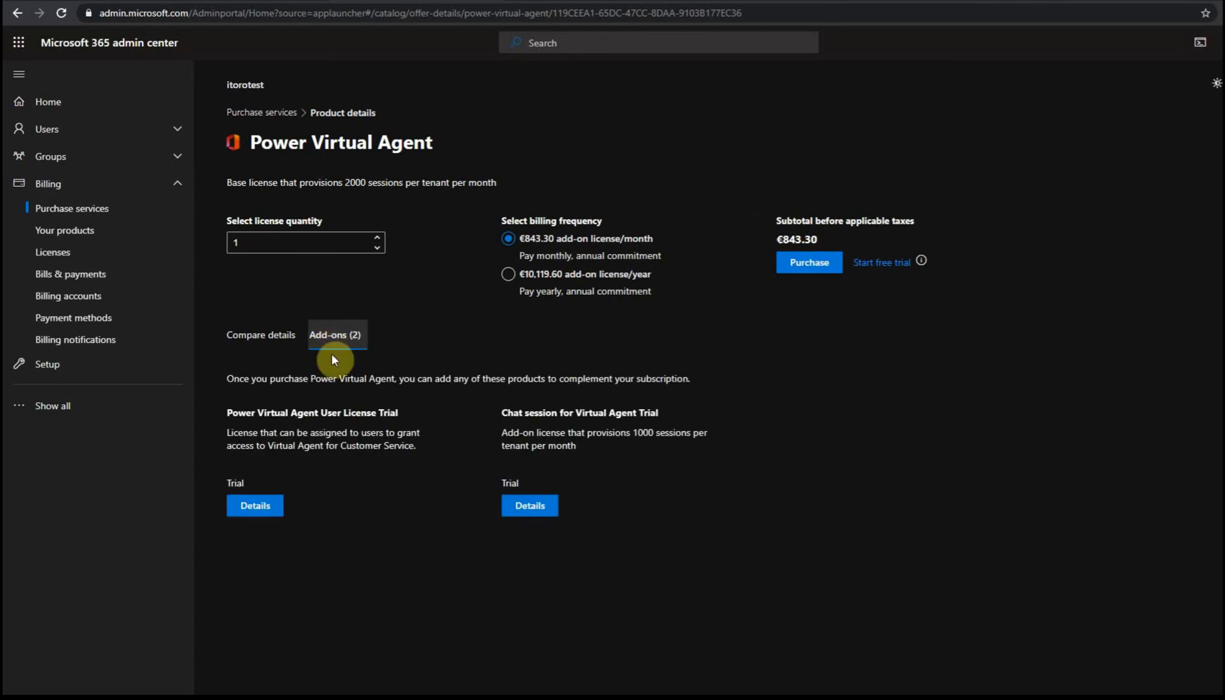
pyautogui.moveTo(591, 503)
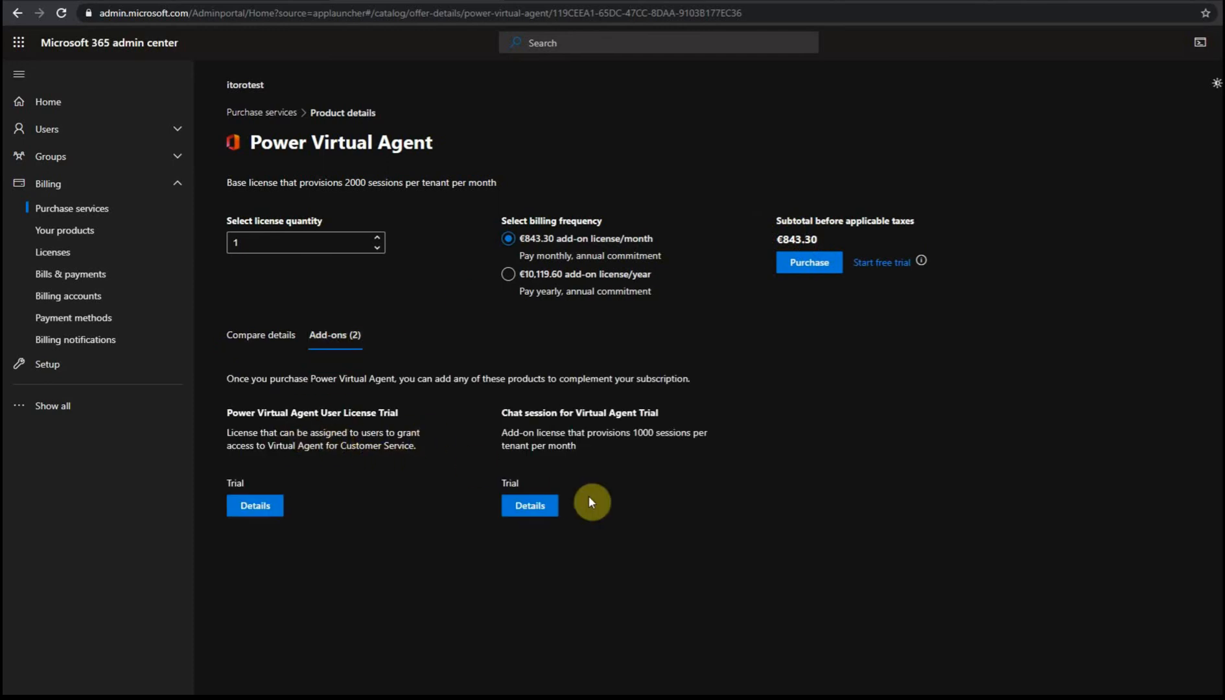
pyautogui.moveTo(427, 471)
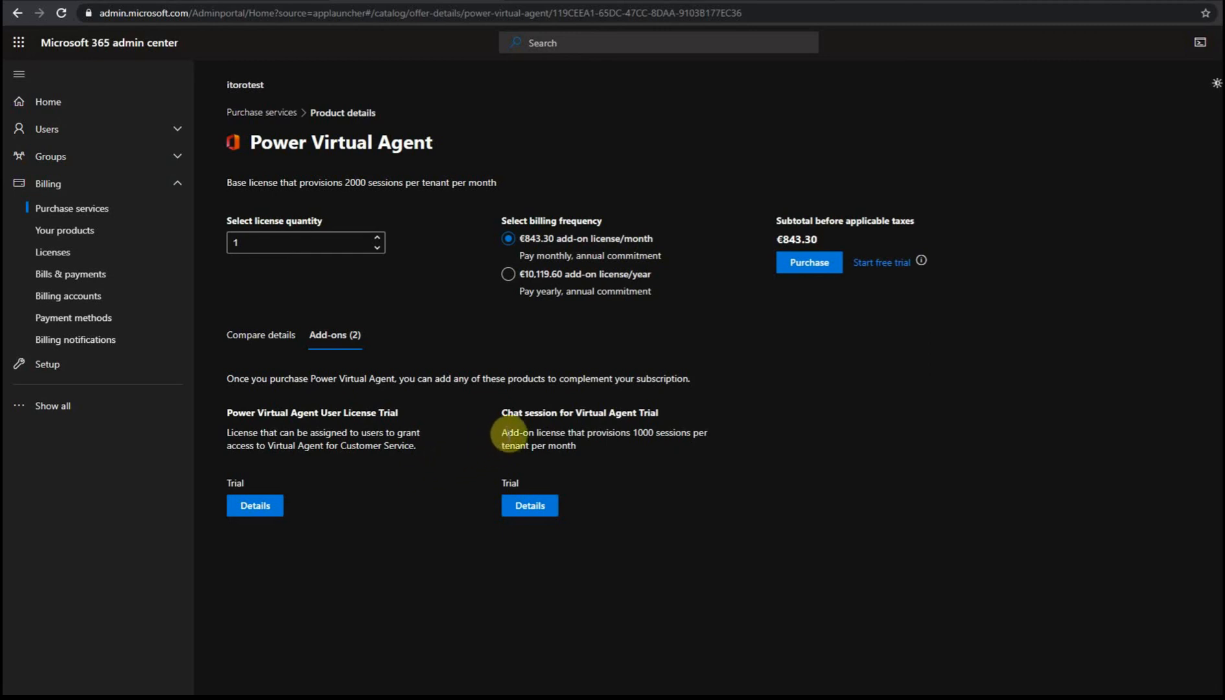
pyautogui.moveTo(639, 435)
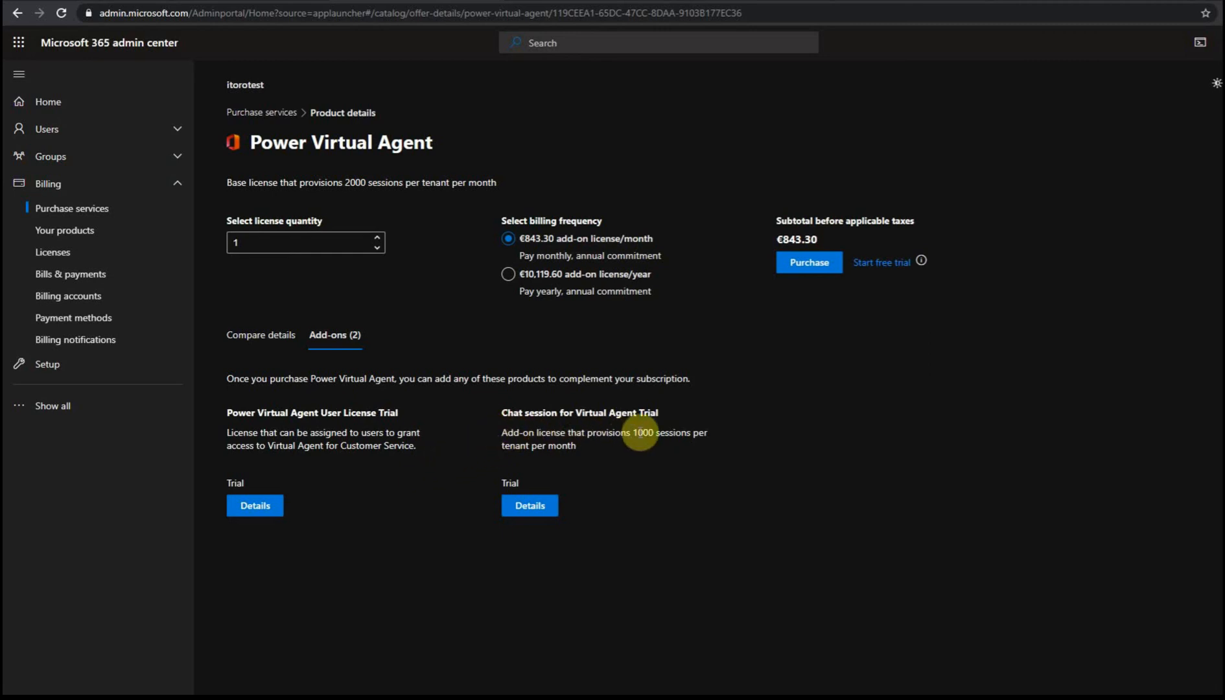
pyautogui.moveTo(547, 446)
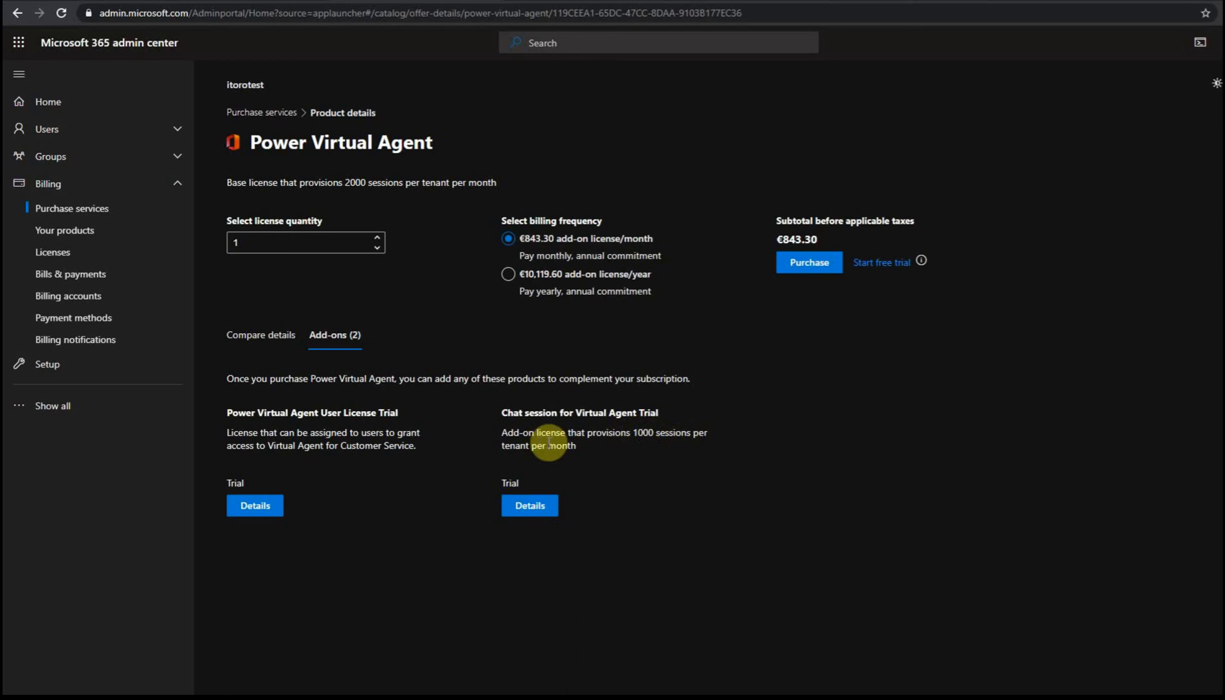
pyautogui.moveTo(288, 429)
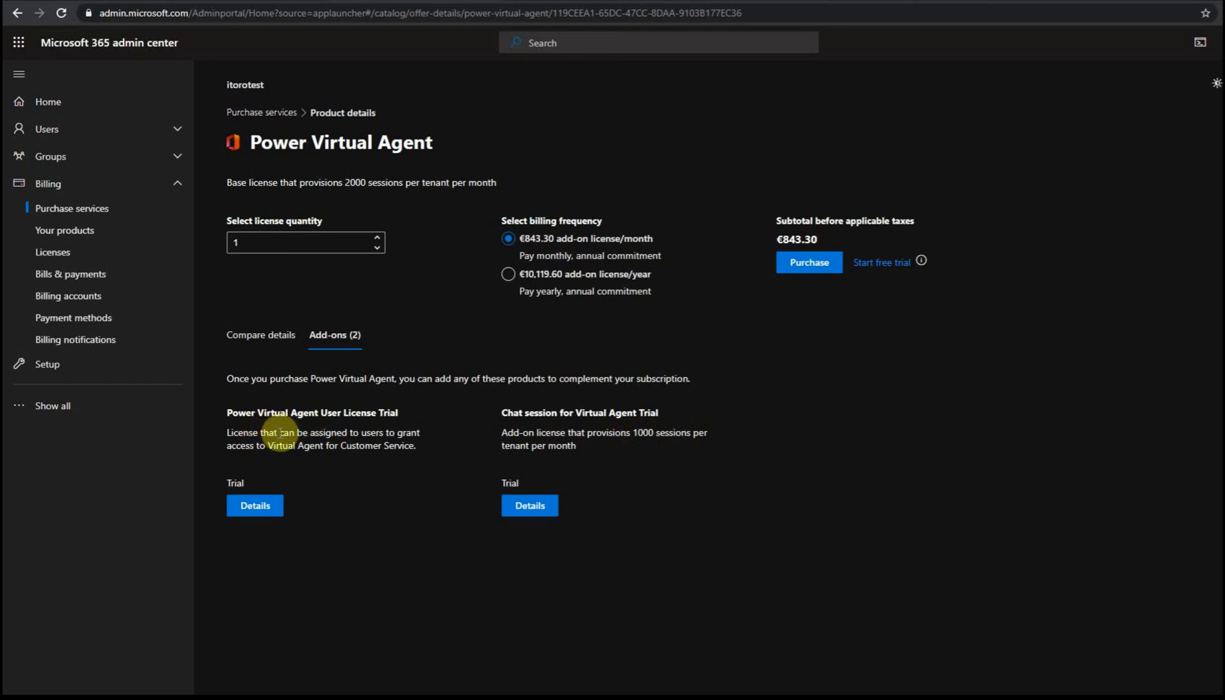
pyautogui.moveTo(344, 412)
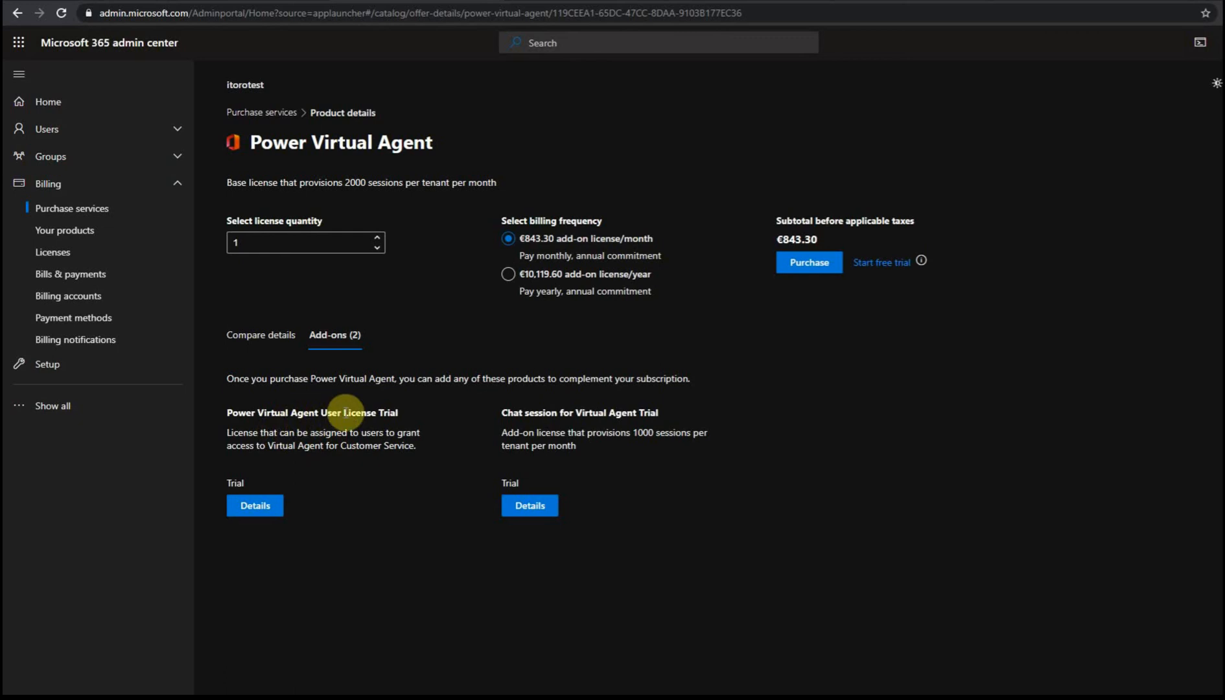
pyautogui.moveTo(285, 447)
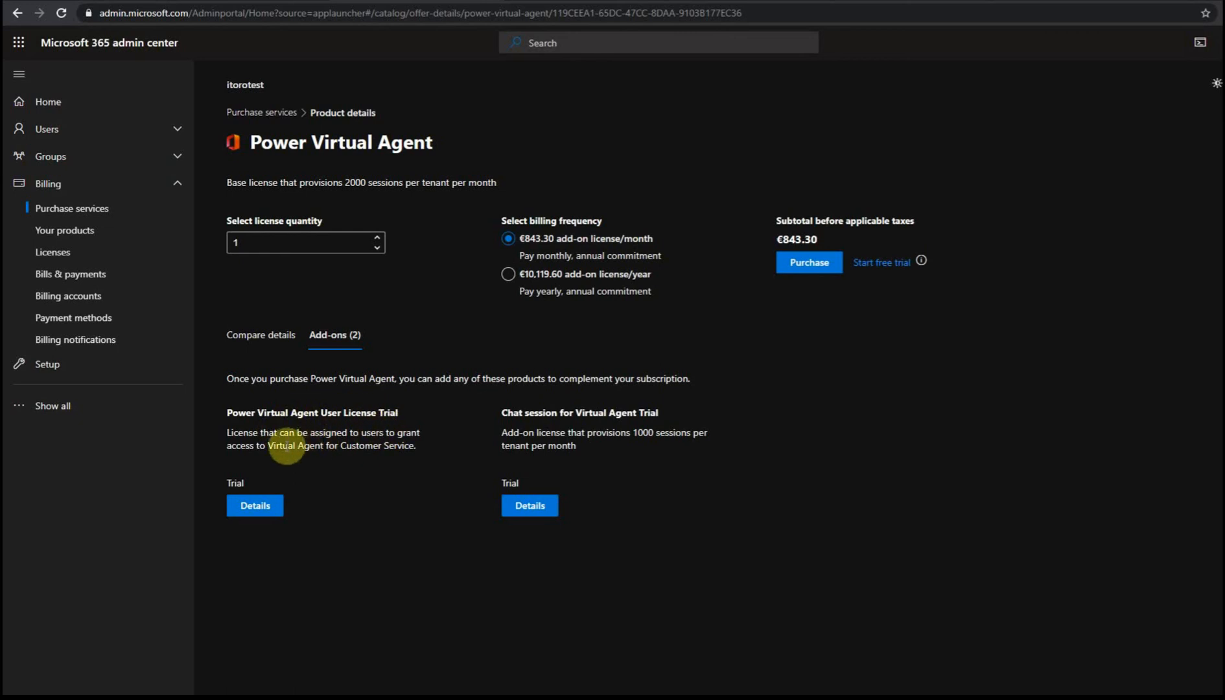
pyautogui.moveTo(670, 210)
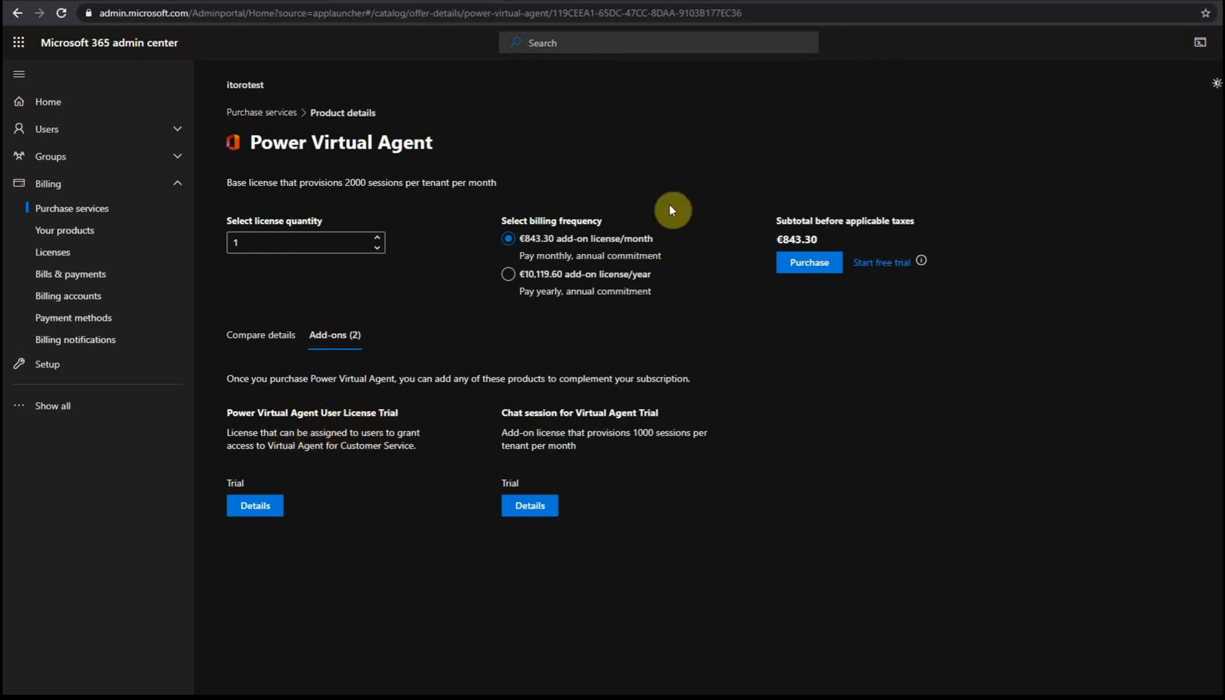
pyautogui.moveTo(473, 282)
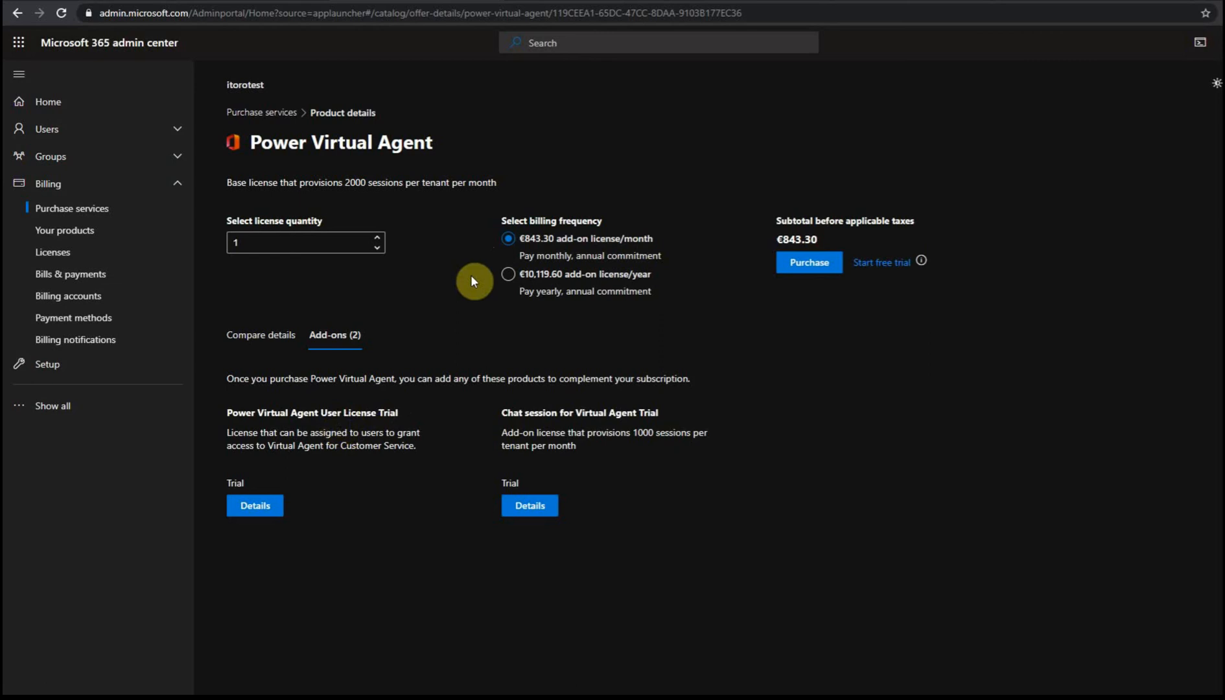
pyautogui.moveTo(520, 220)
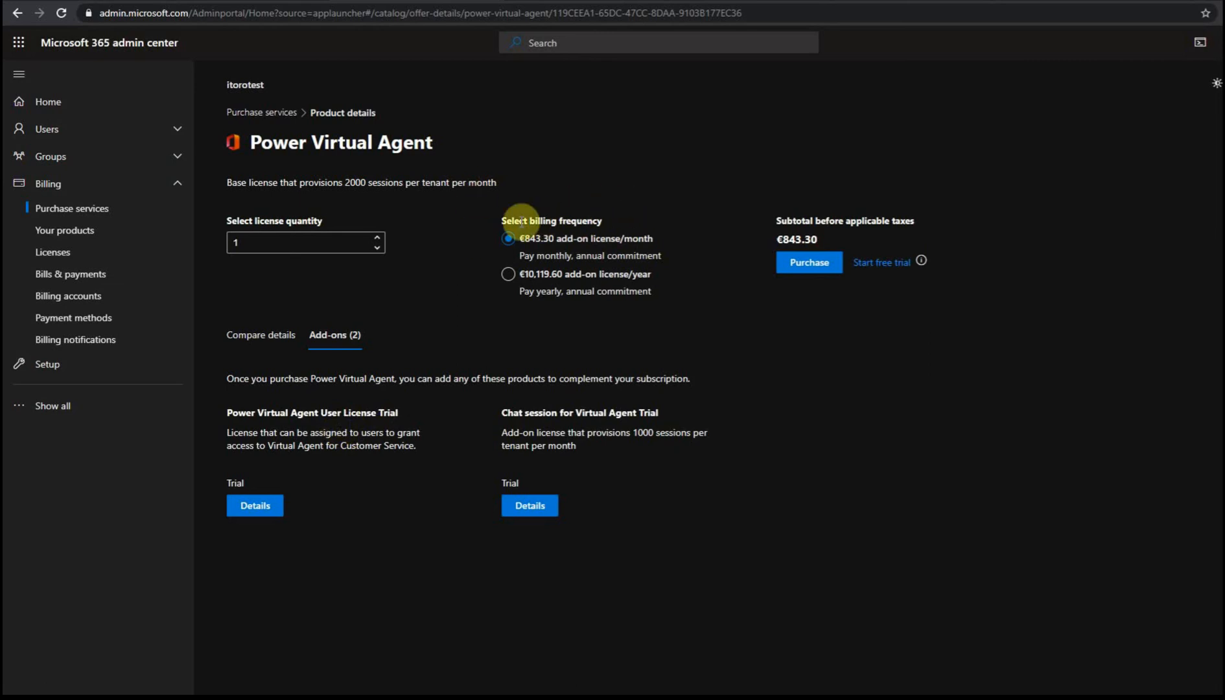
pyautogui.moveTo(301, 429)
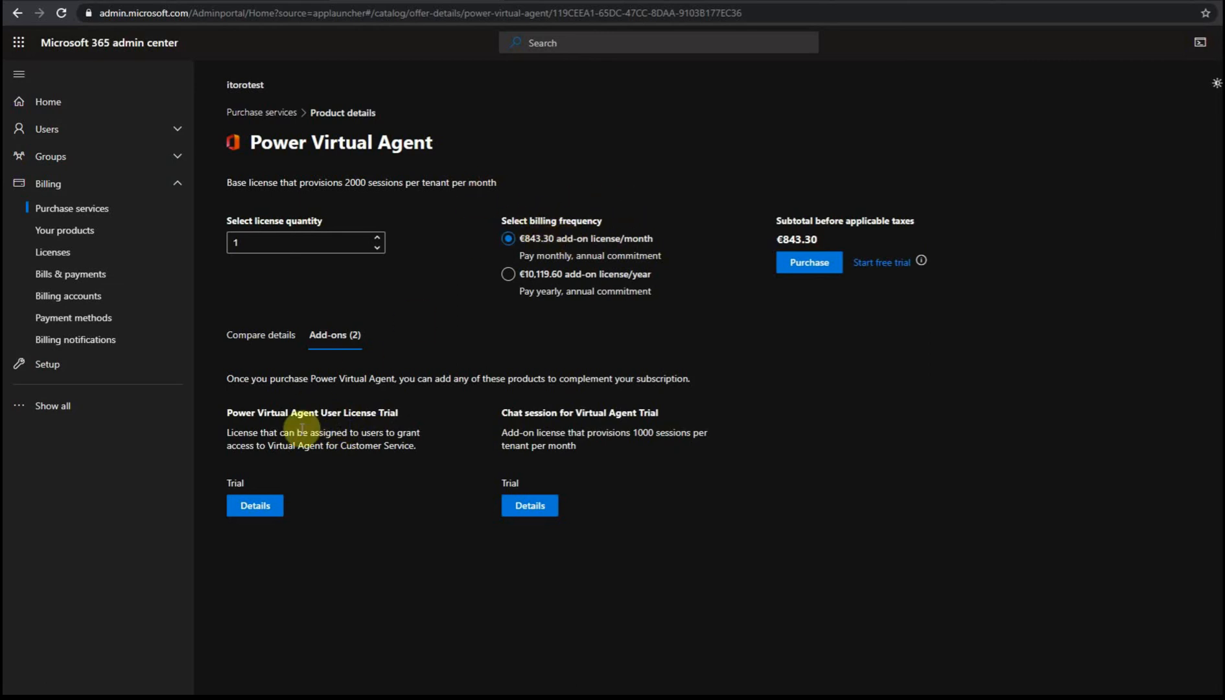
pyautogui.moveTo(309, 428)
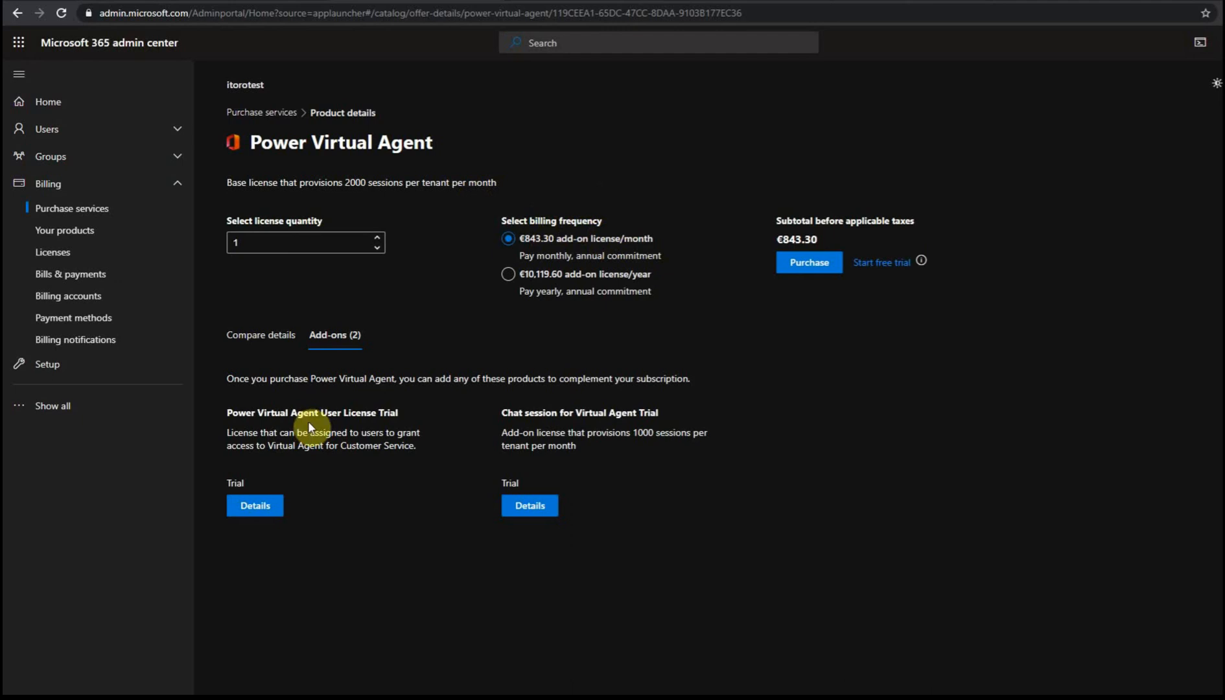
pyautogui.moveTo(330, 418)
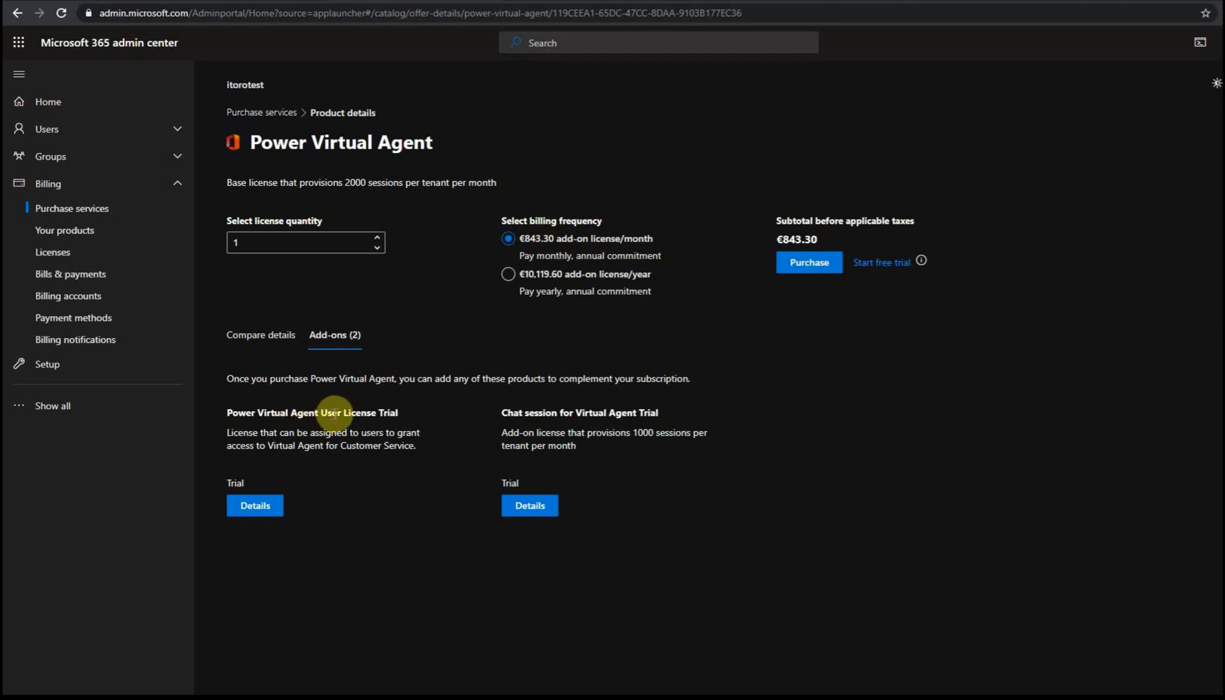
pyautogui.moveTo(359, 436)
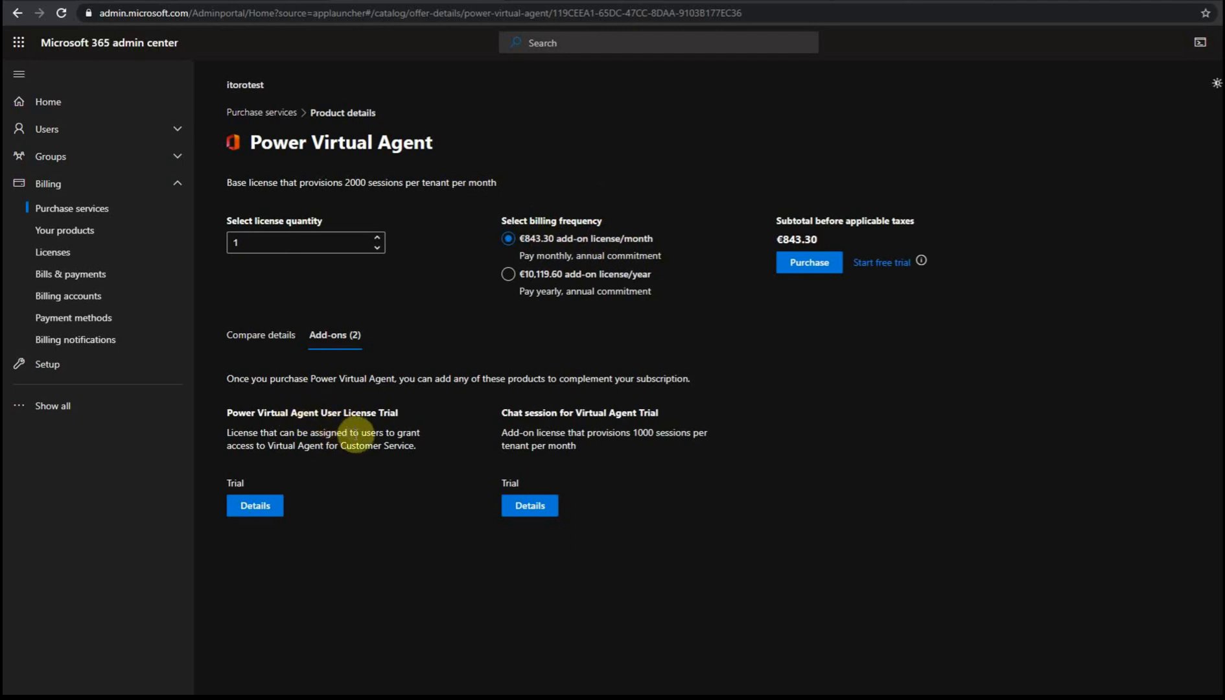
pyautogui.moveTo(406, 210)
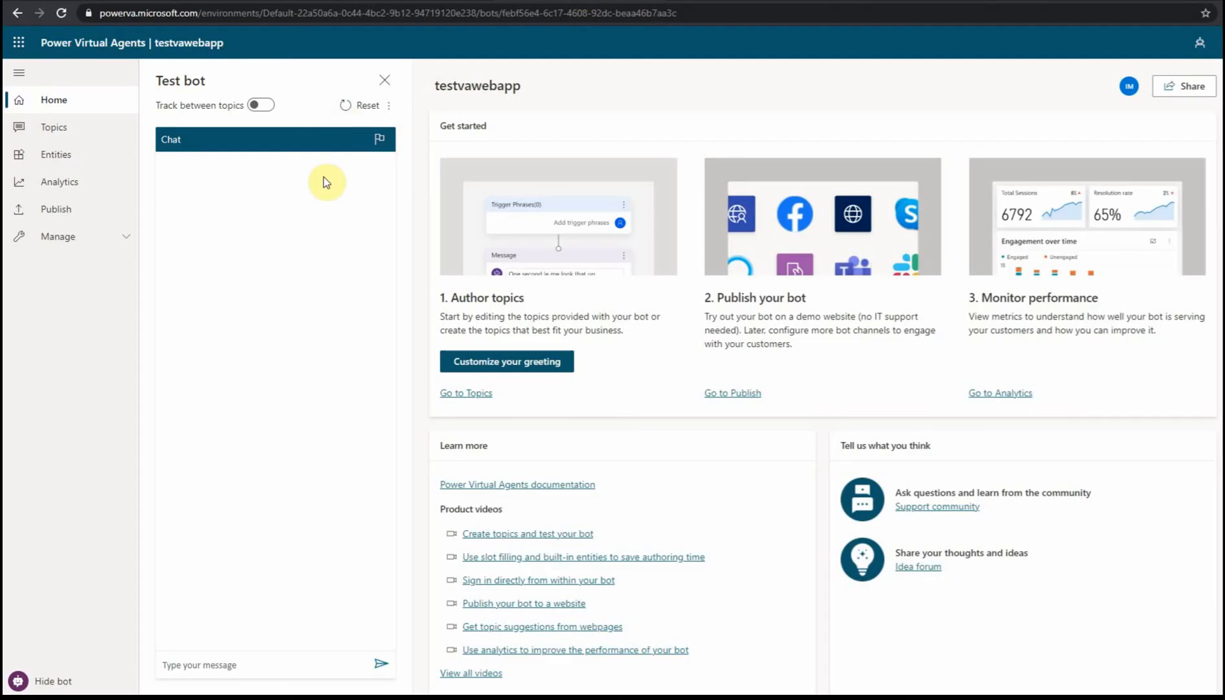
pyautogui.moveTo(159, 181)
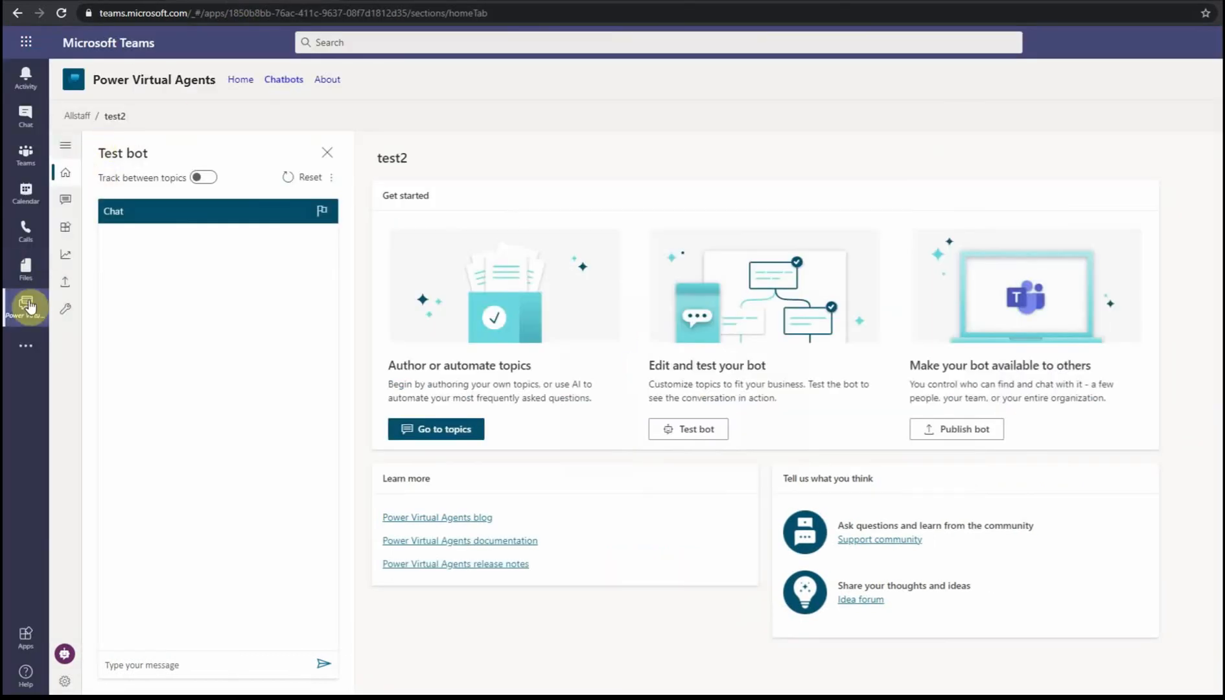
pyautogui.moveTo(253, 237)
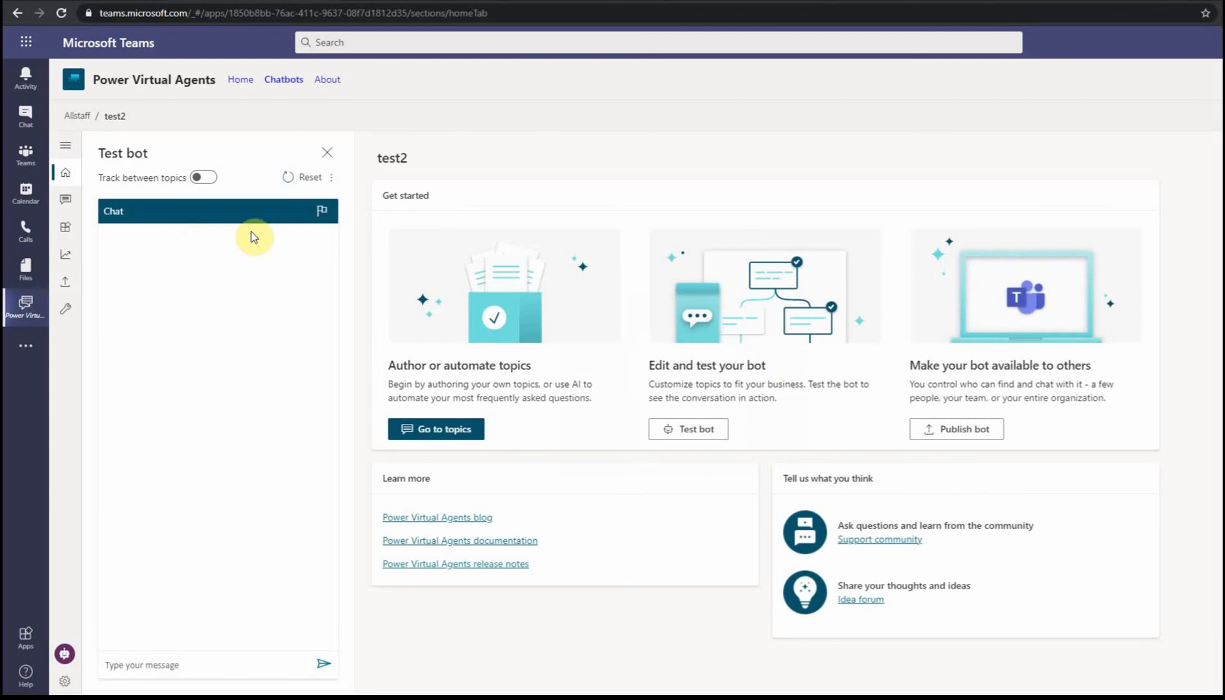
pyautogui.moveTo(291, 294)
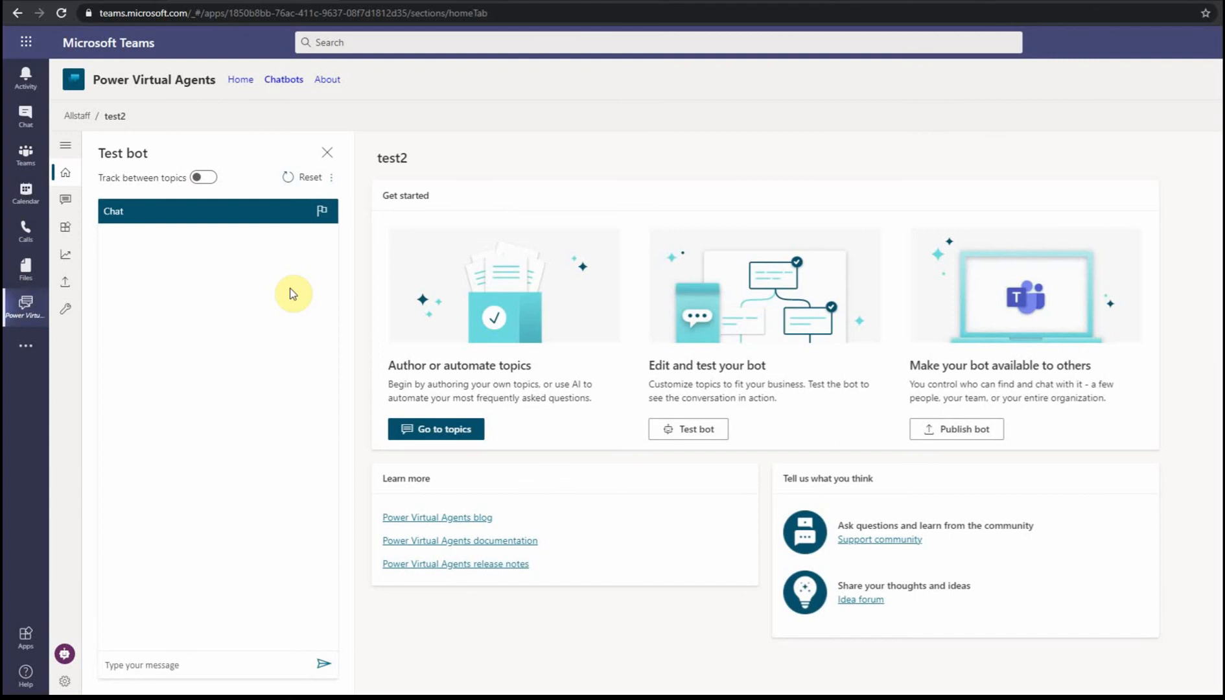
pyautogui.moveTo(253, 312)
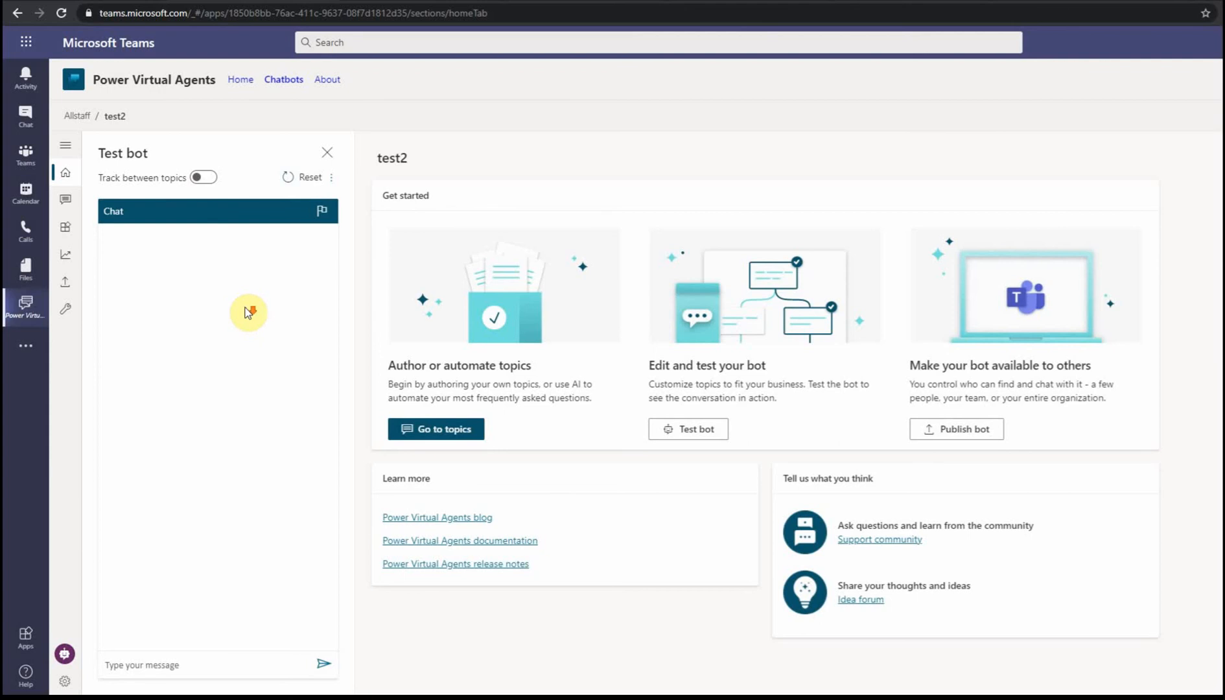
pyautogui.moveTo(249, 312)
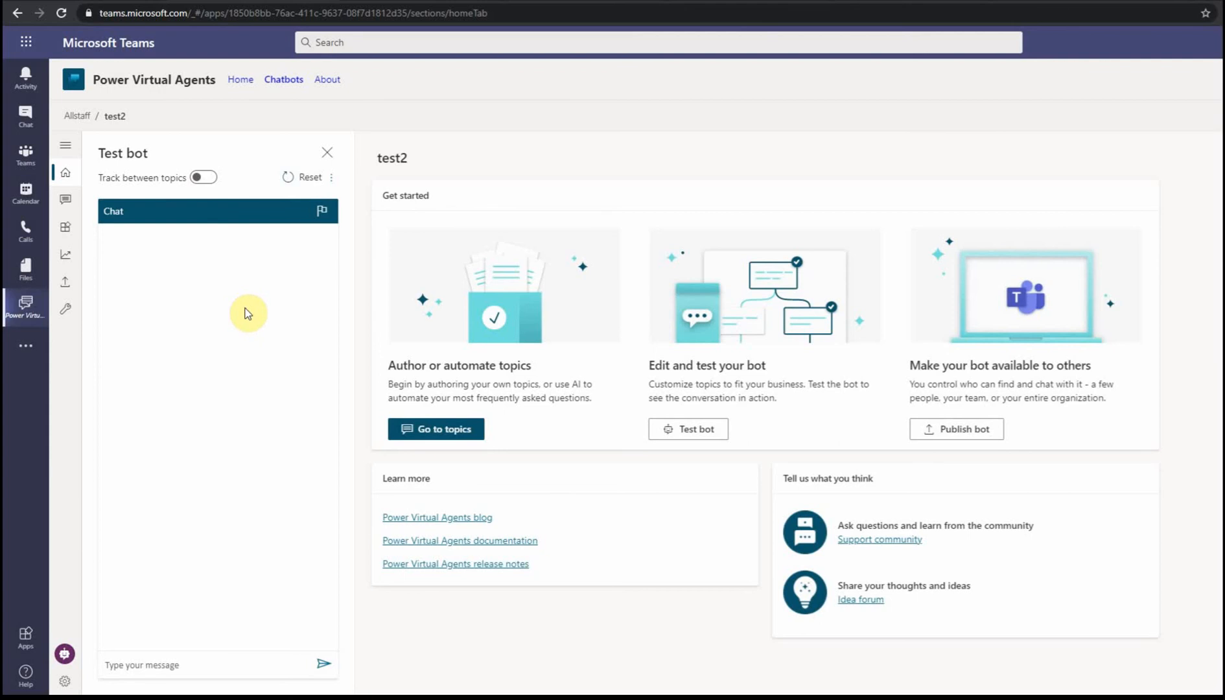